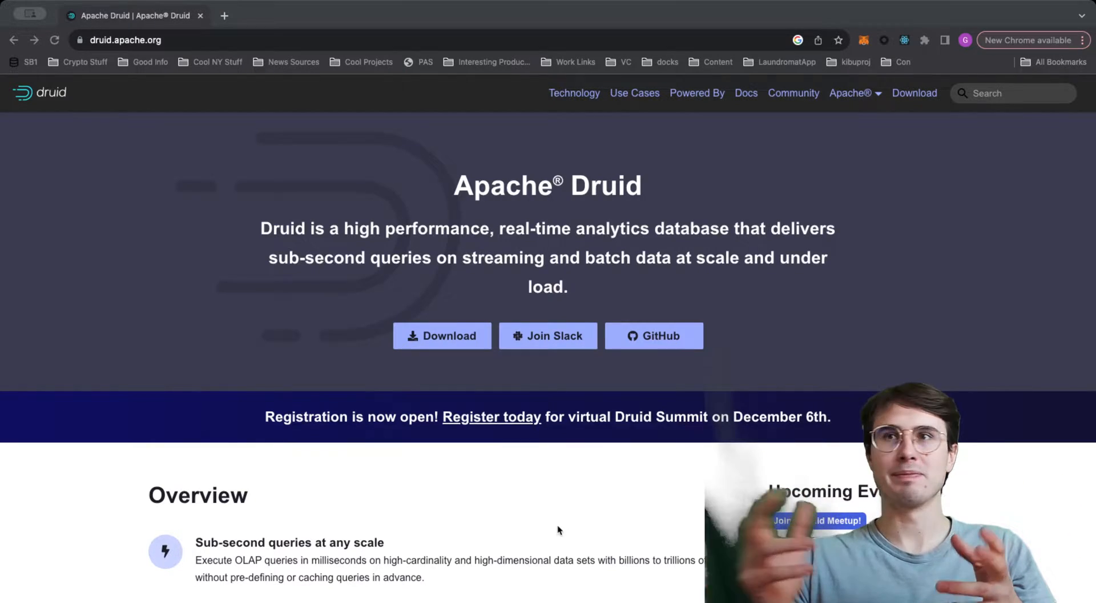
pyautogui.moveTo(587, 520)
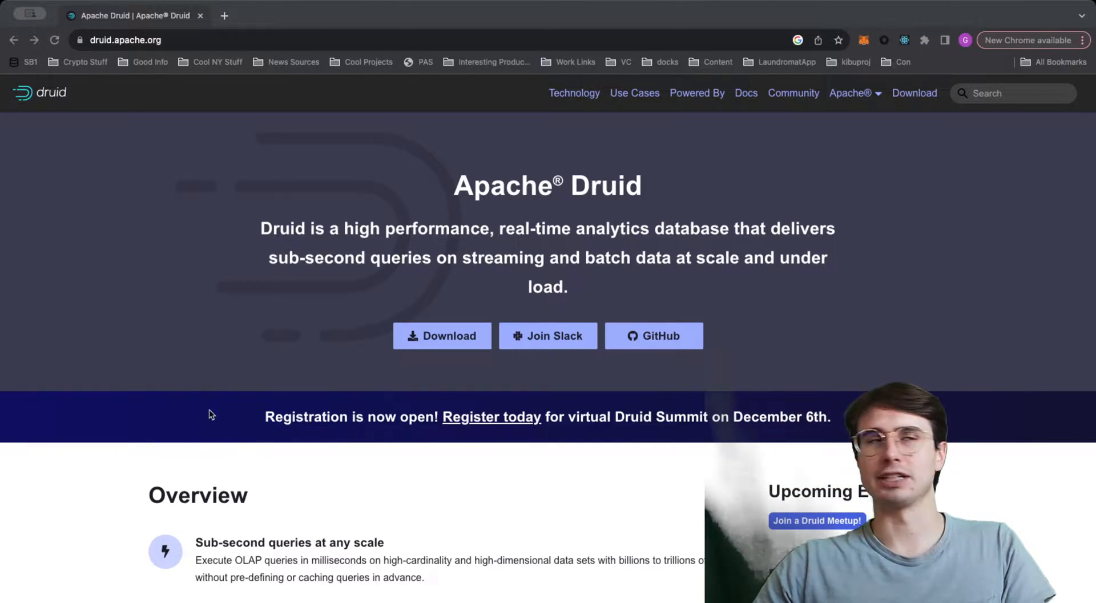
pyautogui.moveTo(468, 504)
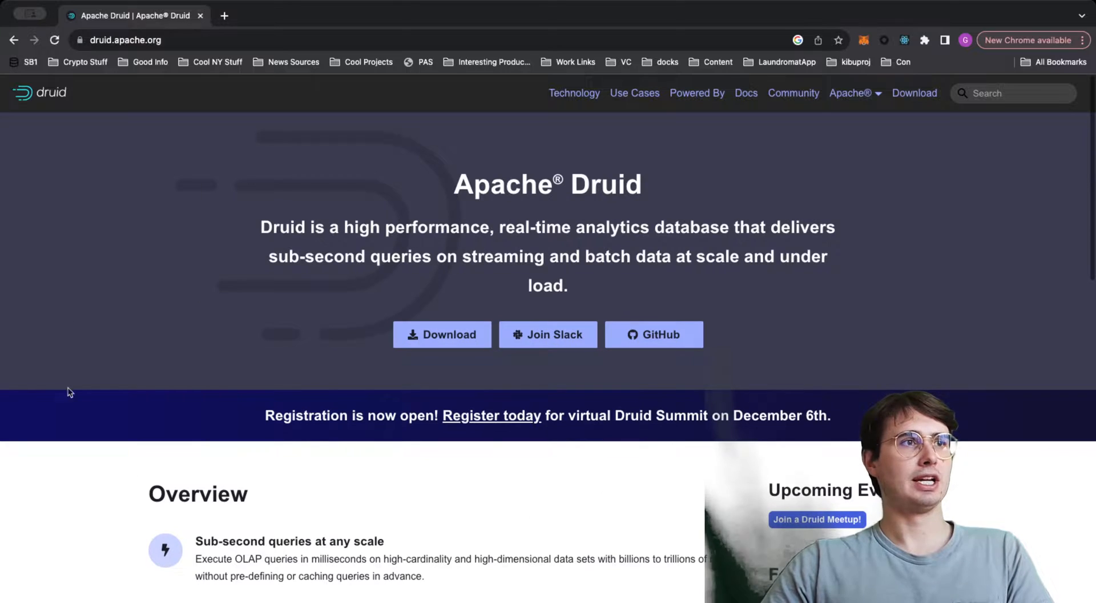
# - Go to the Technology page and read the query, data and master node architecture overview
pyautogui.scroll(-3)
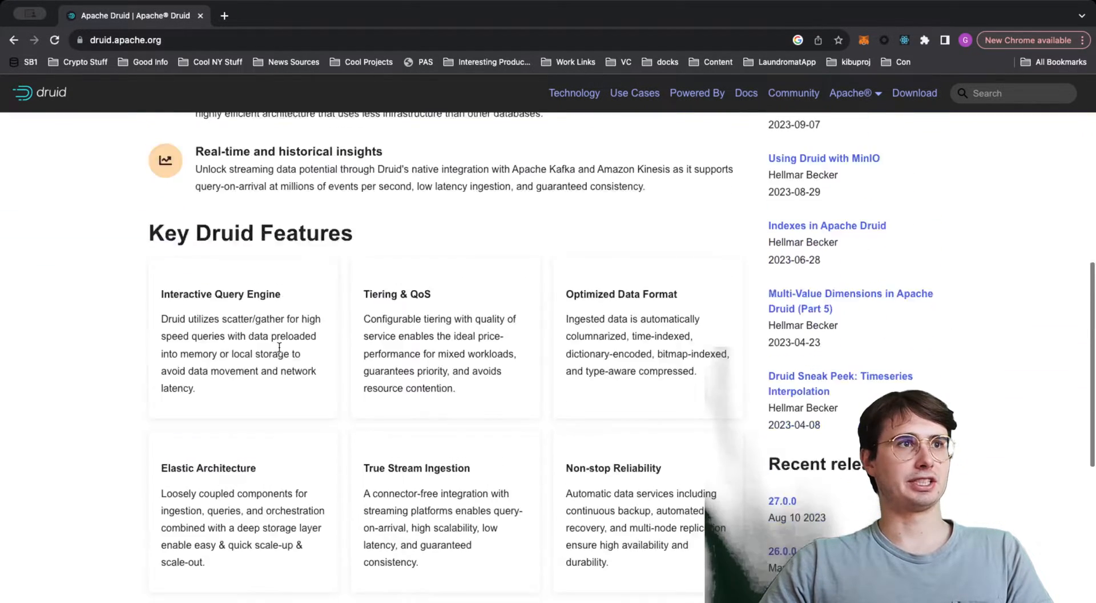
pyautogui.scroll(-3)
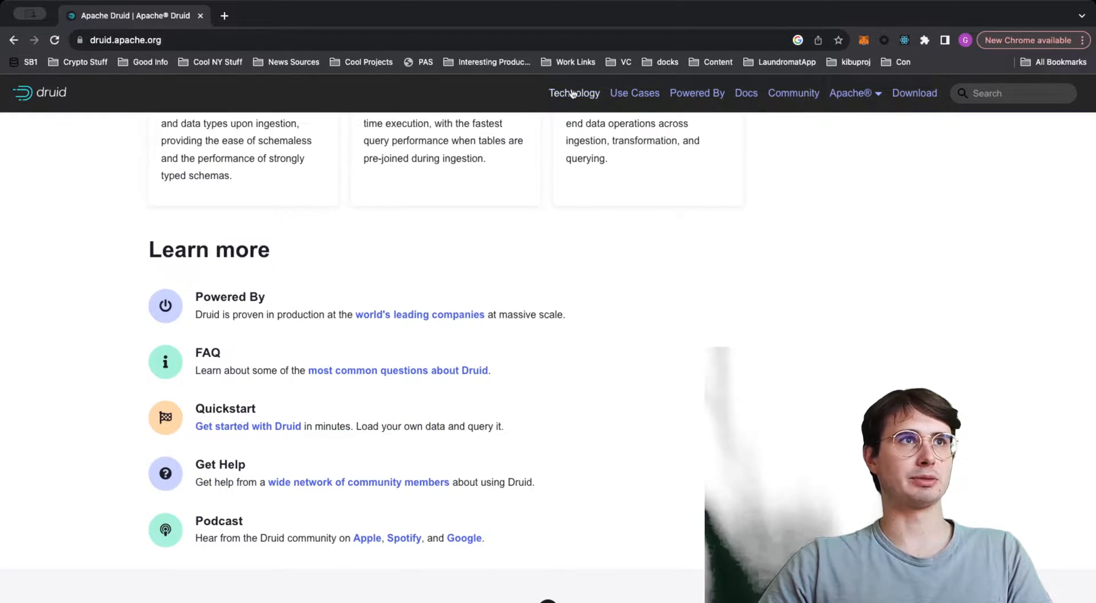
pyautogui.click(574, 92)
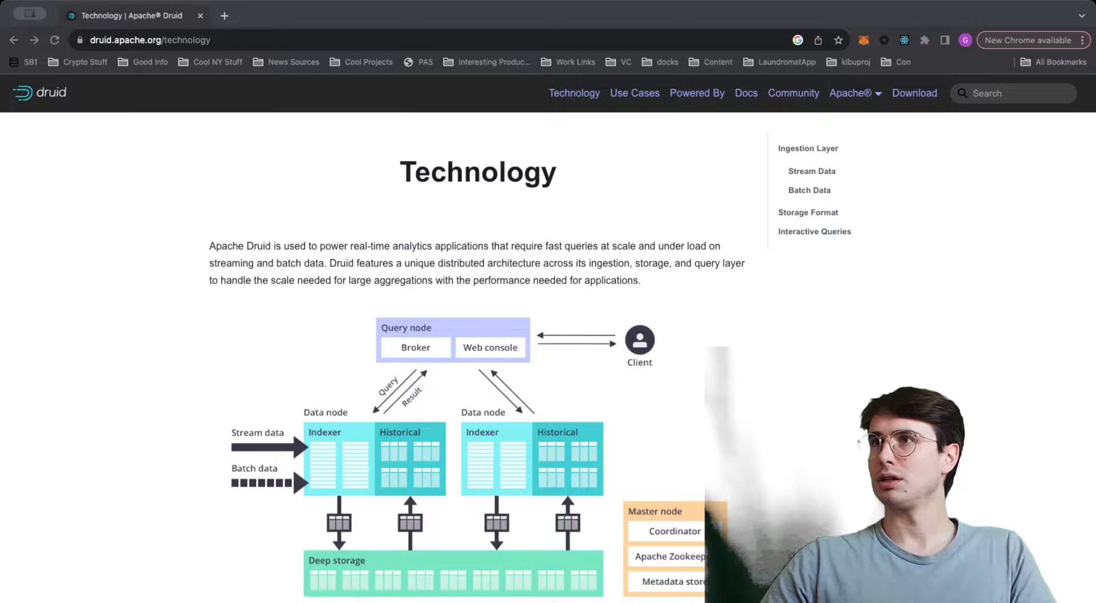
pyautogui.scroll(-3)
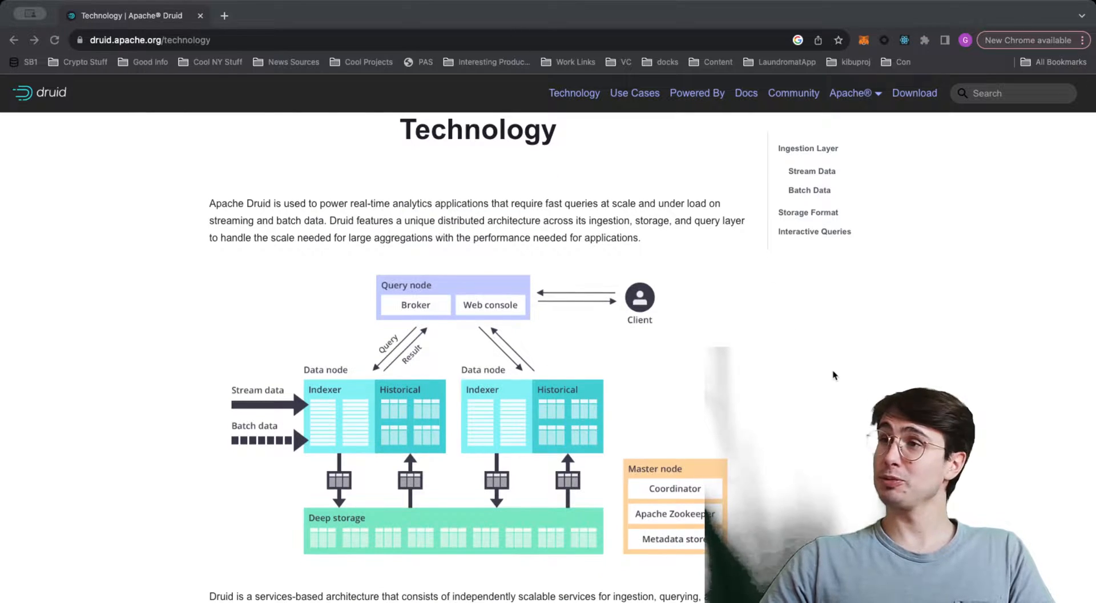
pyautogui.scroll(-3)
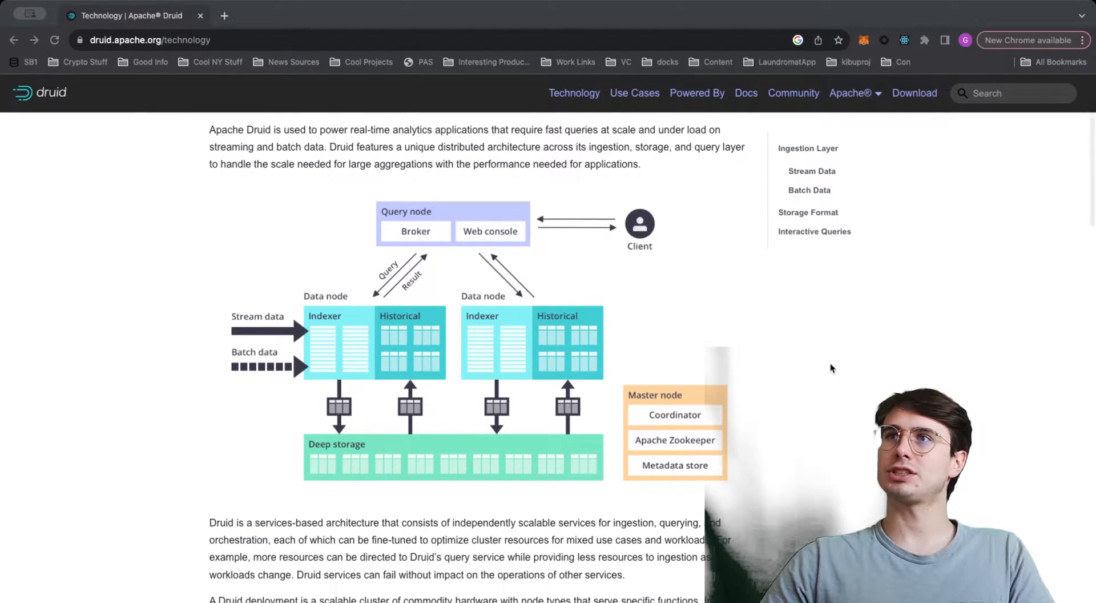
pyautogui.scroll(-3)
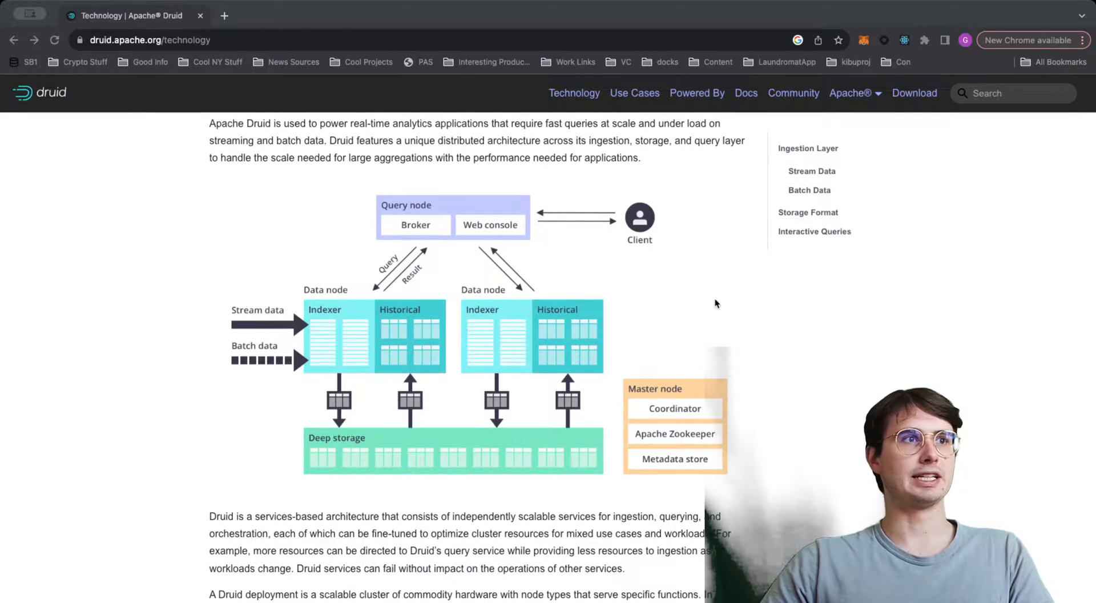
pyautogui.scroll(-3)
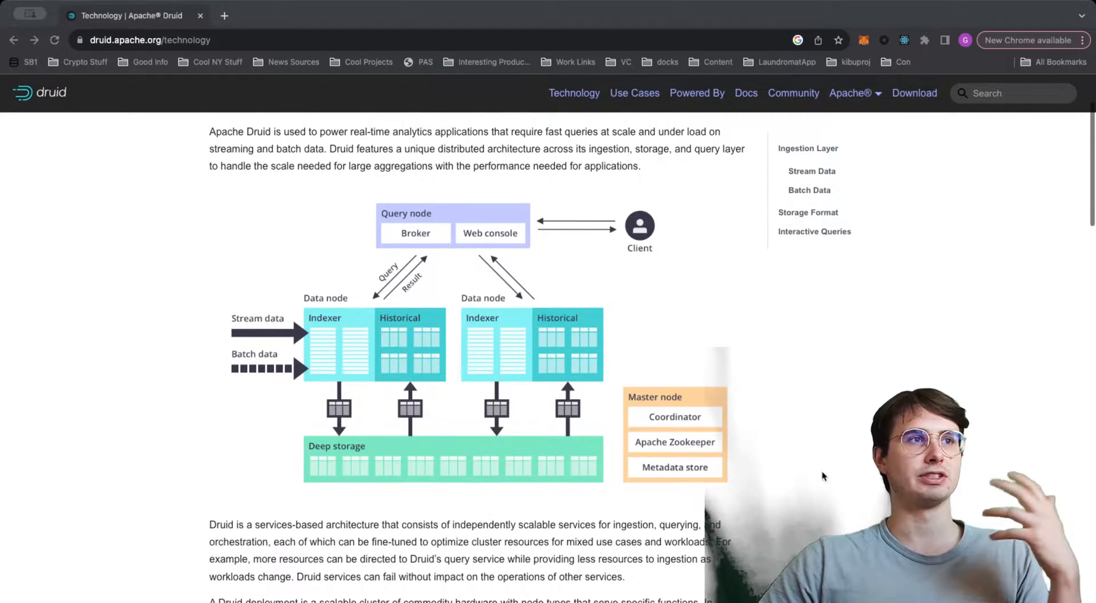
pyautogui.scroll(-3)
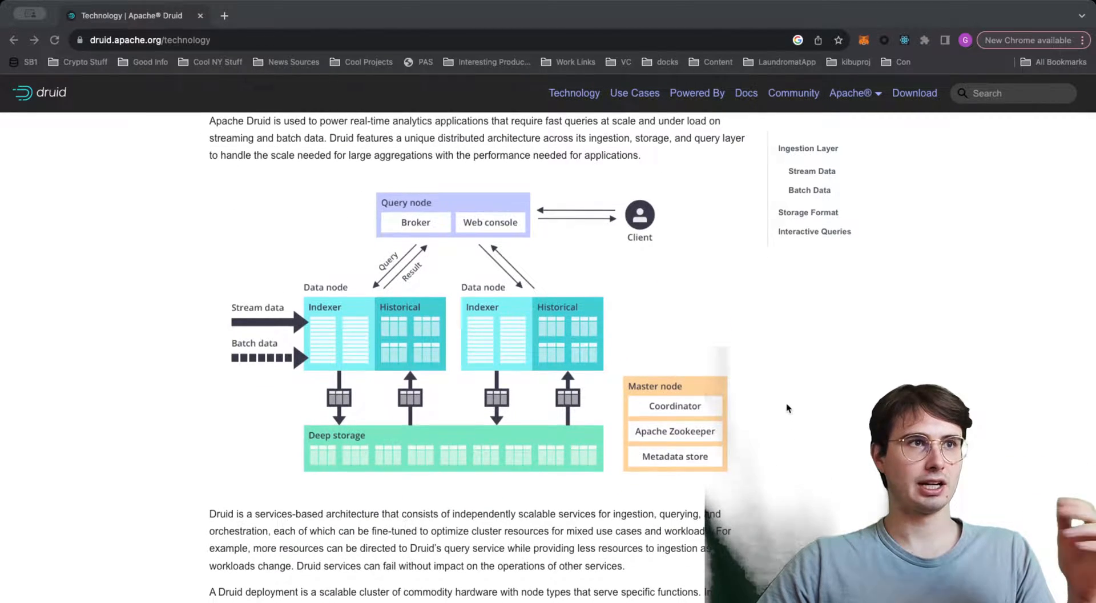
pyautogui.scroll(-3)
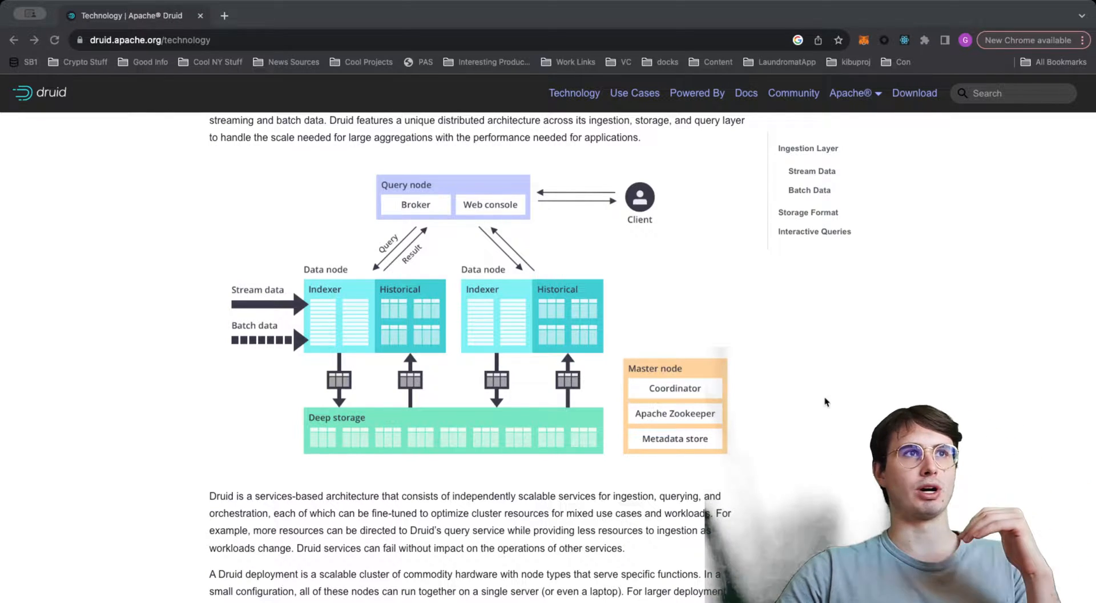
pyautogui.moveTo(437, 231)
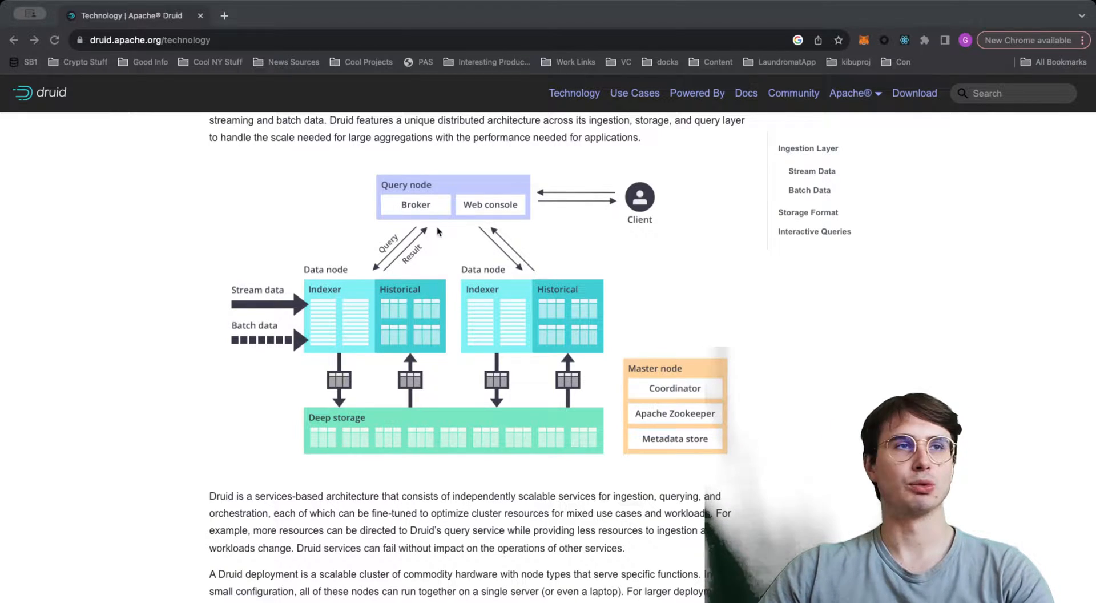
pyautogui.scroll(-3)
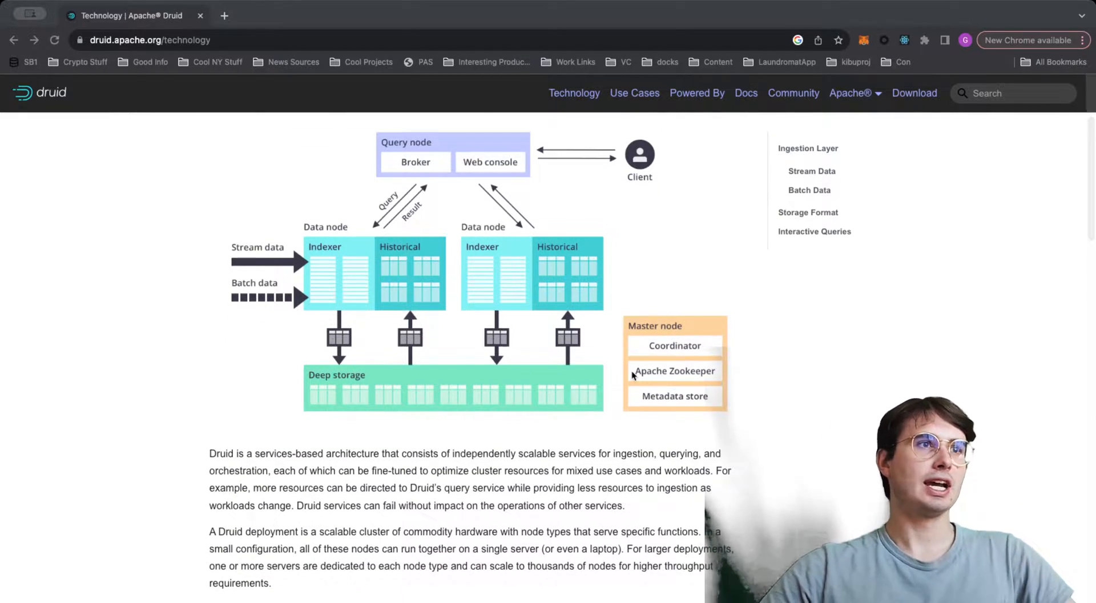
pyautogui.moveTo(569, 319)
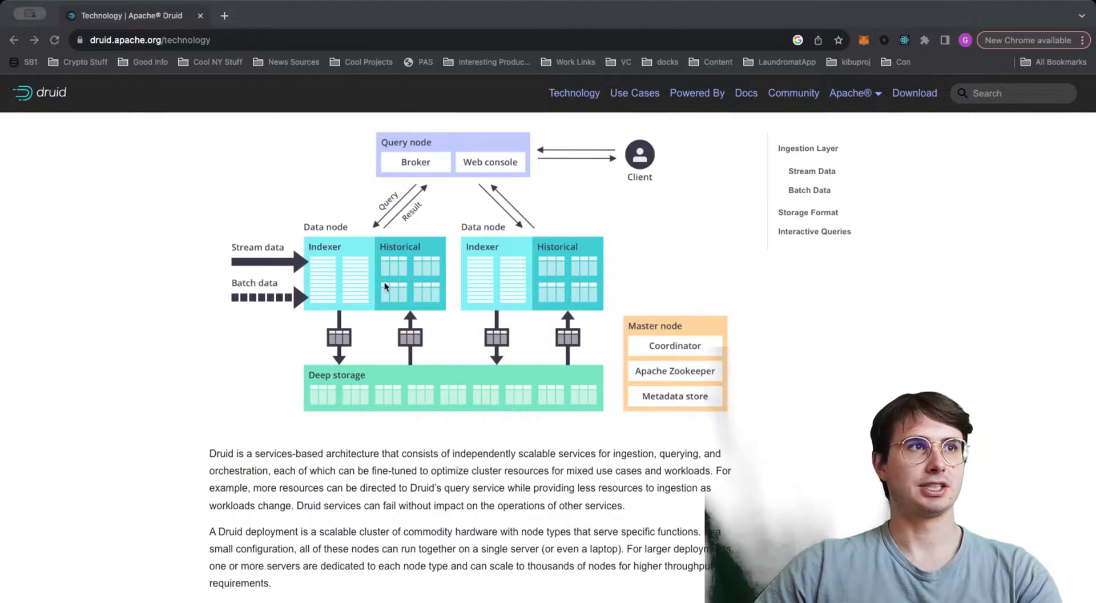
pyautogui.scroll(3)
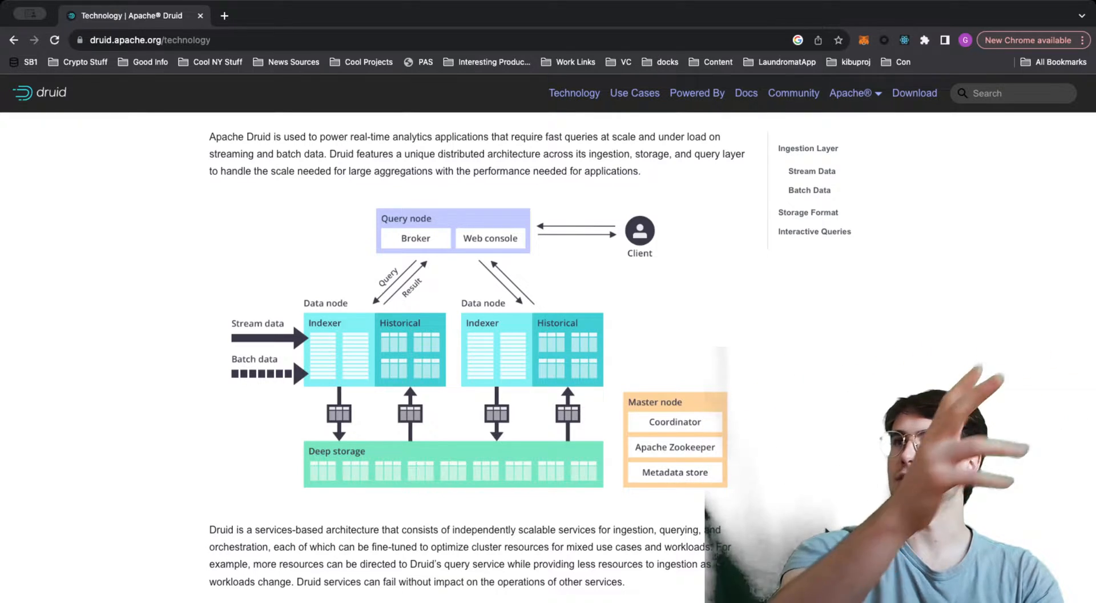
# - Scroll down the Technology page to the Ingestion Layer section
pyautogui.scroll(-3)
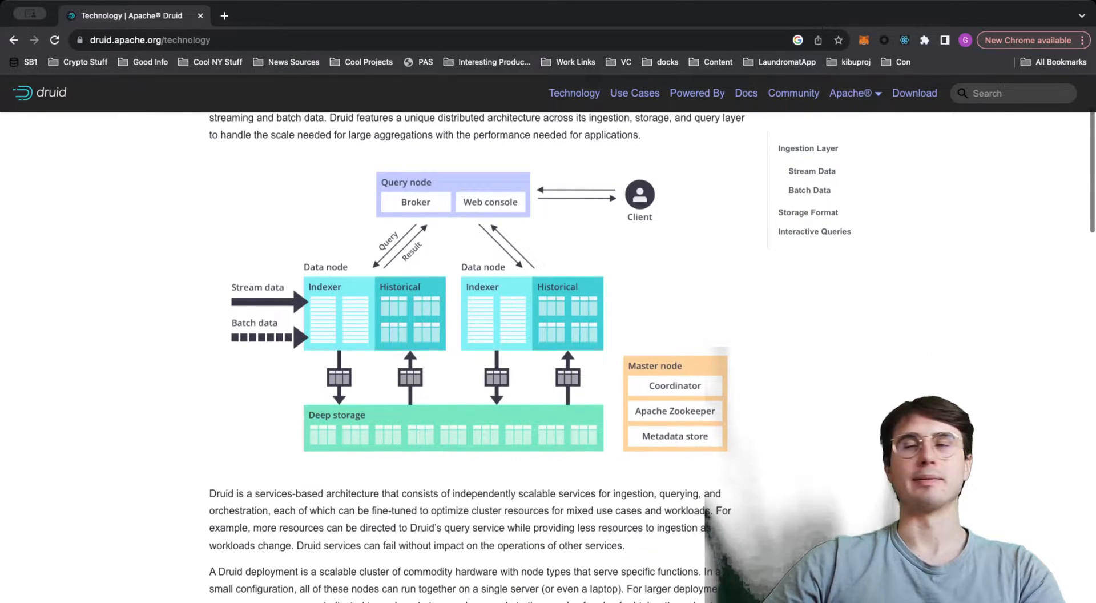
pyautogui.scroll(-3)
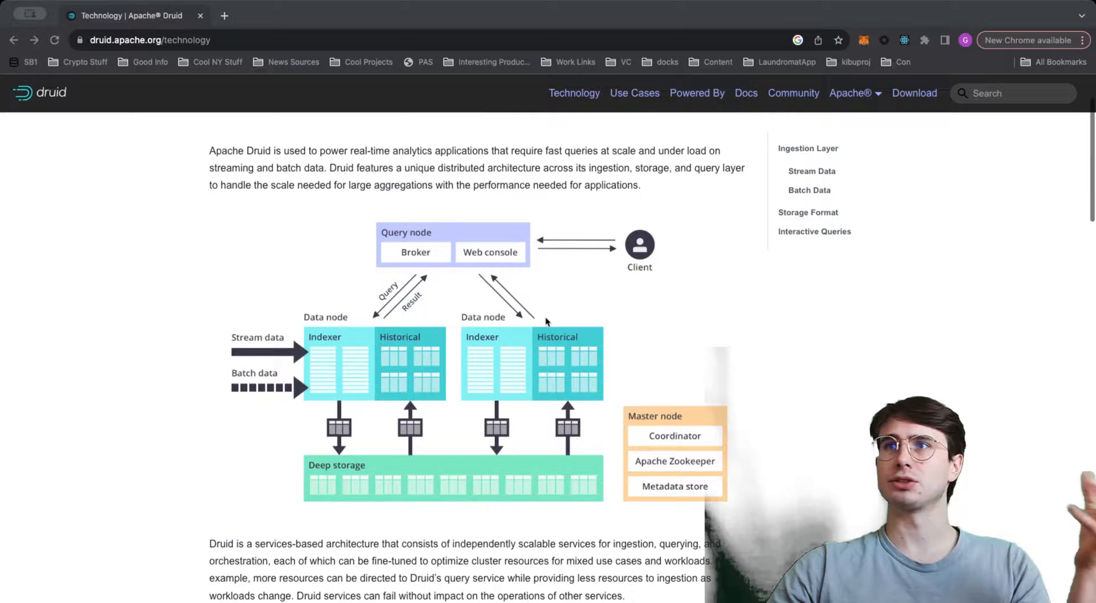
pyautogui.scroll(-3)
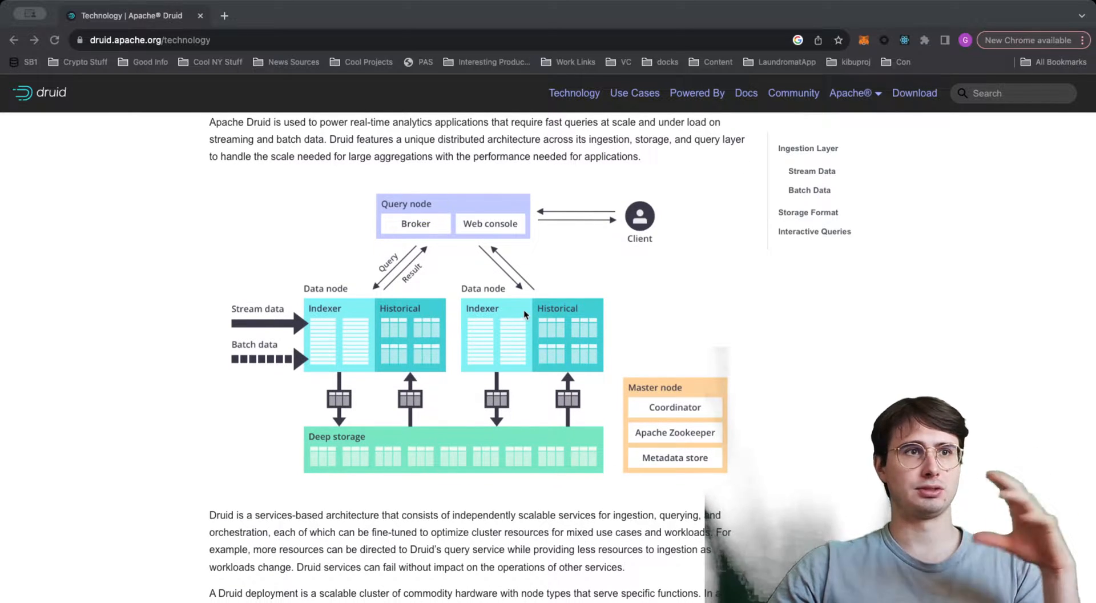
pyautogui.scroll(-3)
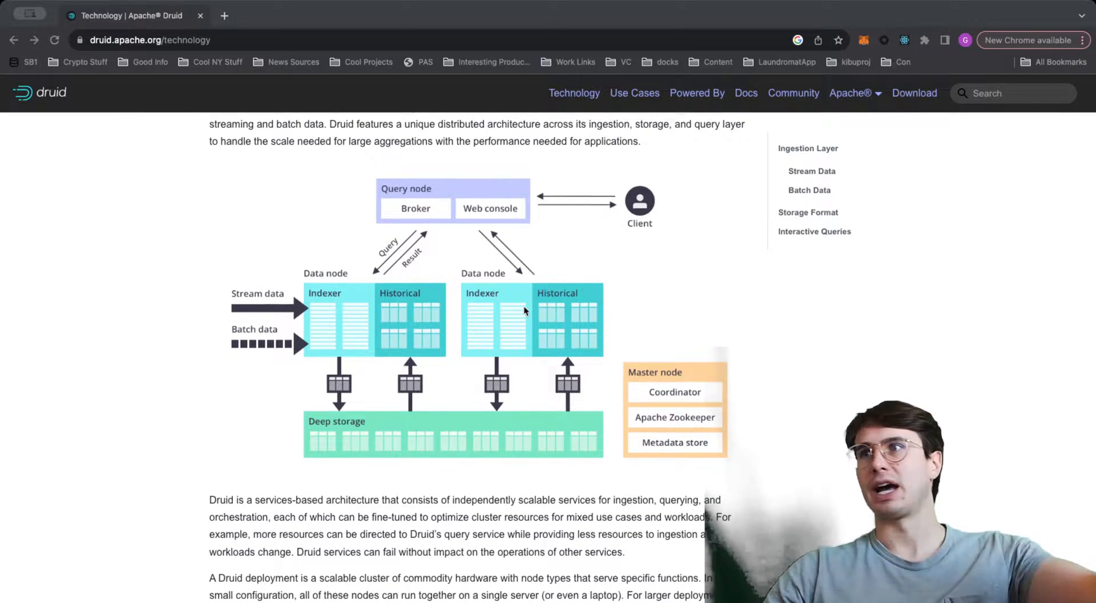
pyautogui.scroll(-3)
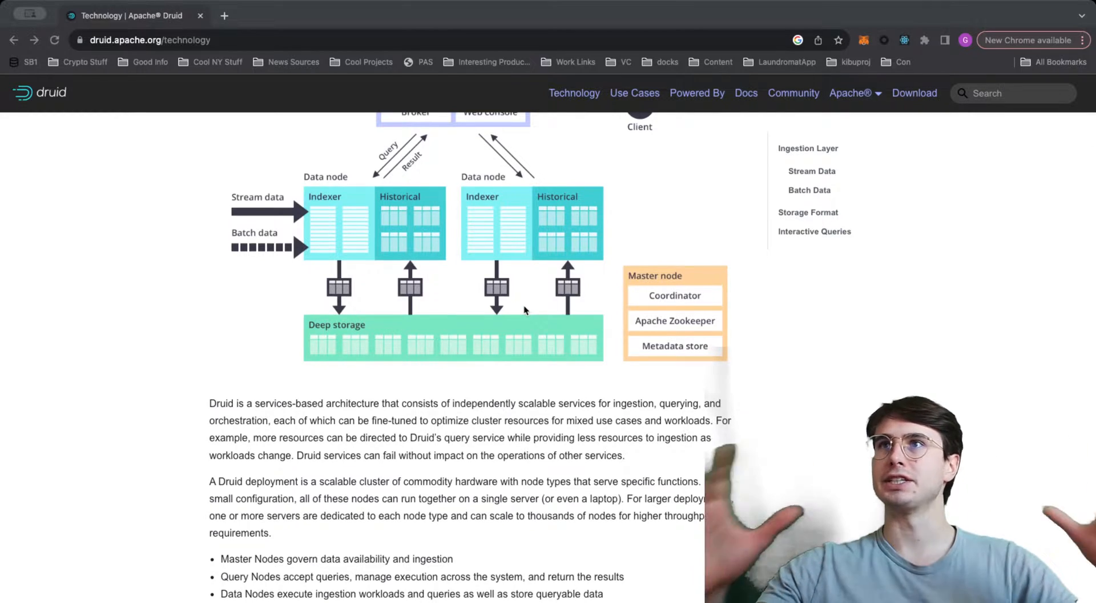
pyautogui.scroll(-3)
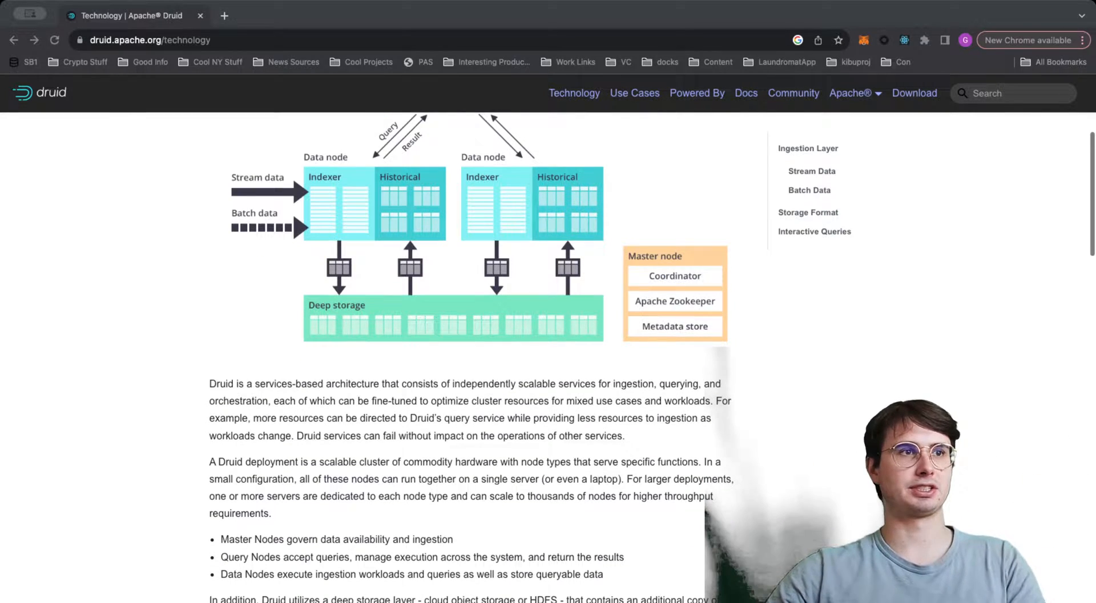
pyautogui.scroll(-3)
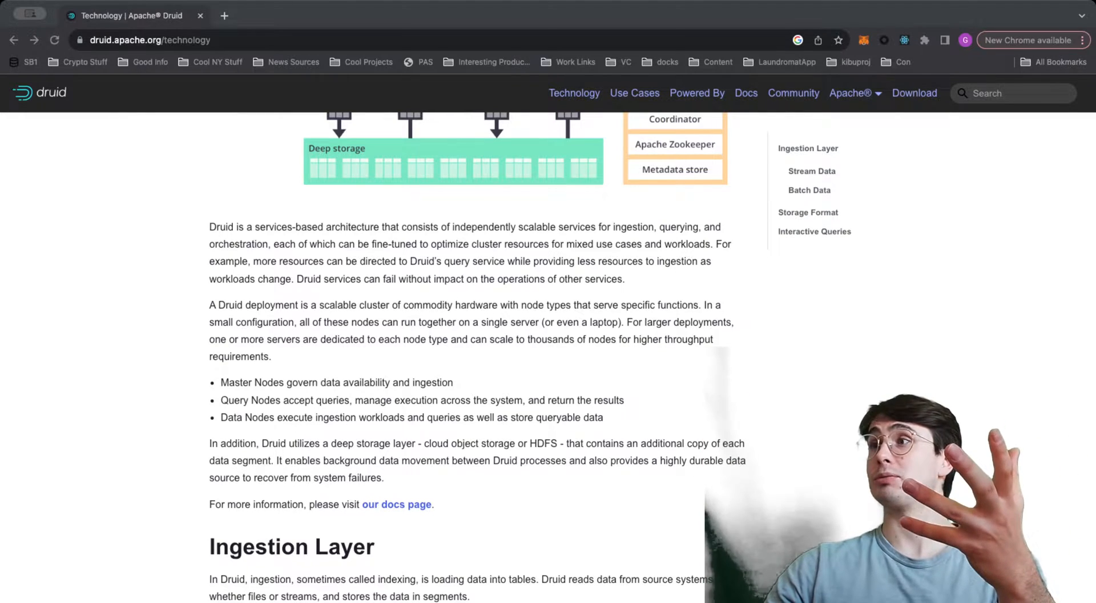
# - Read the rest of the Technology page through Interactive Queries before heading to Download
pyautogui.scroll(-3)
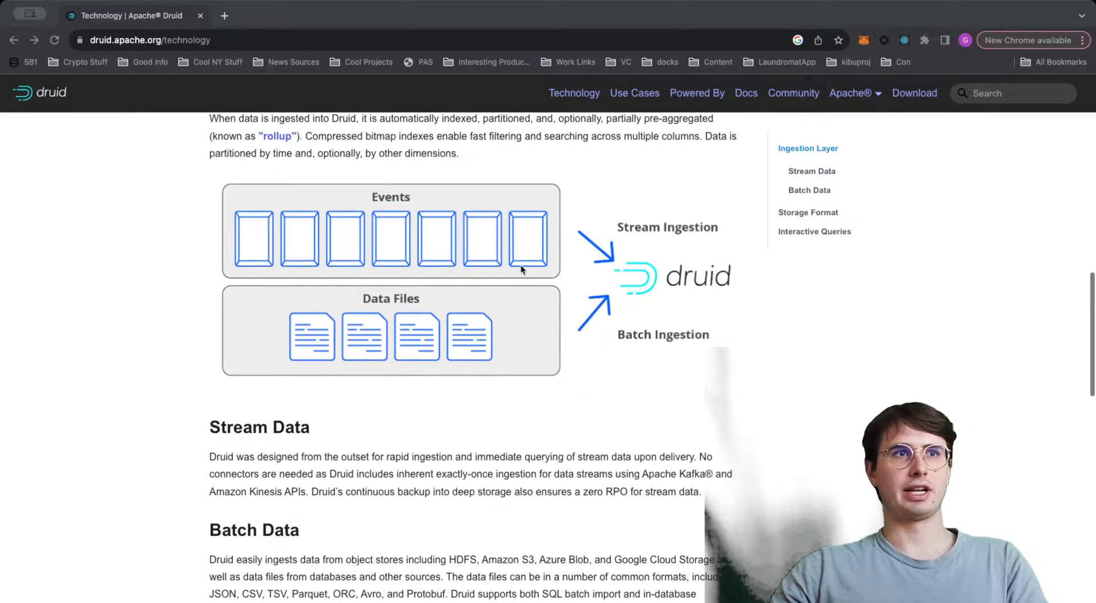
pyautogui.scroll(-3)
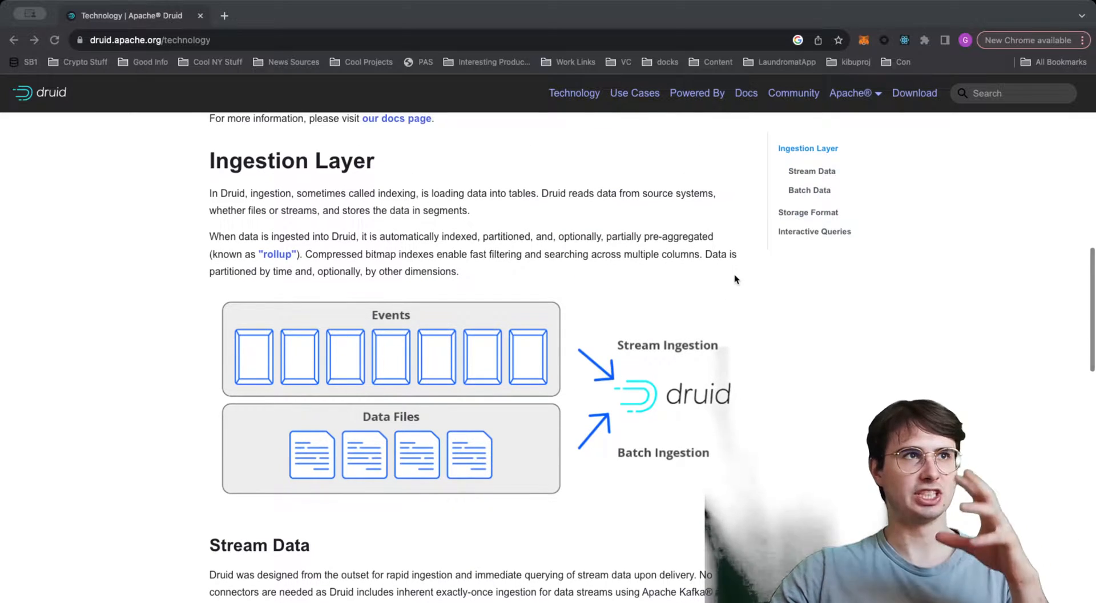
pyautogui.scroll(-3)
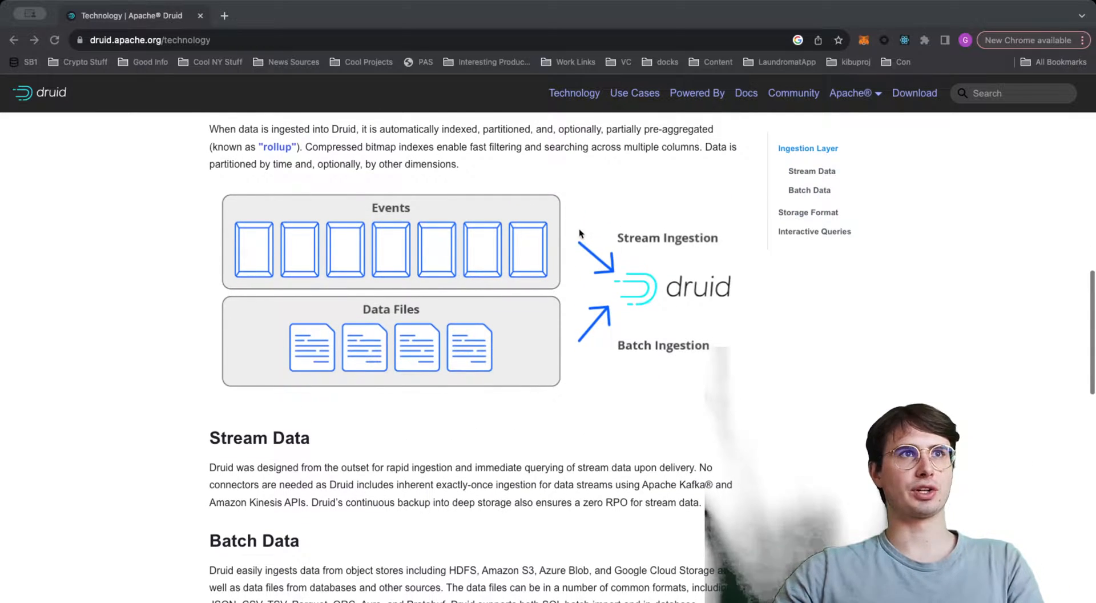
pyautogui.scroll(-3)
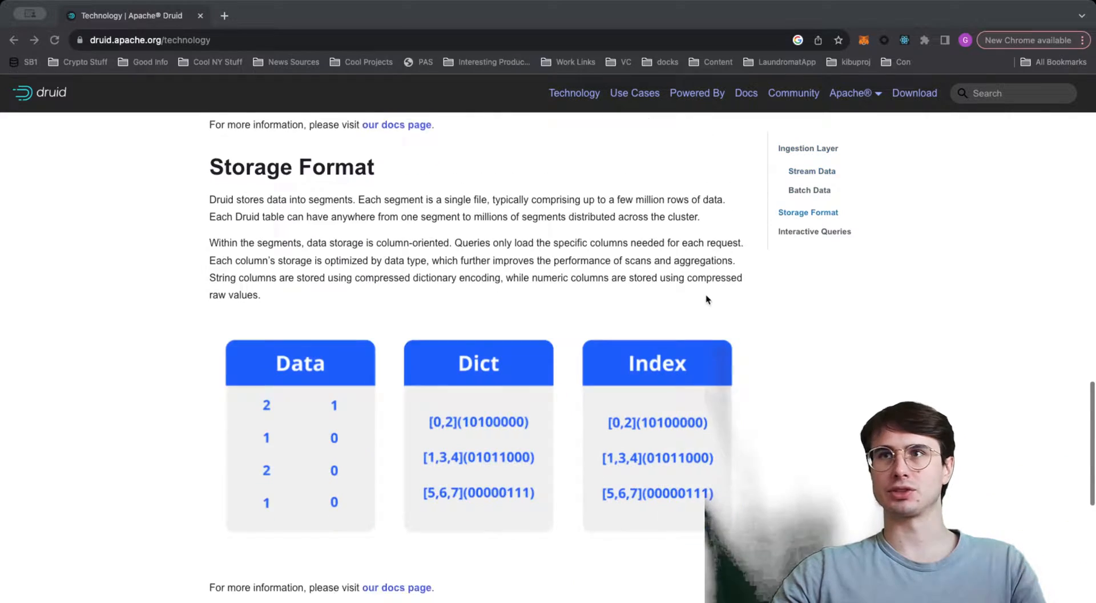
pyautogui.scroll(-3)
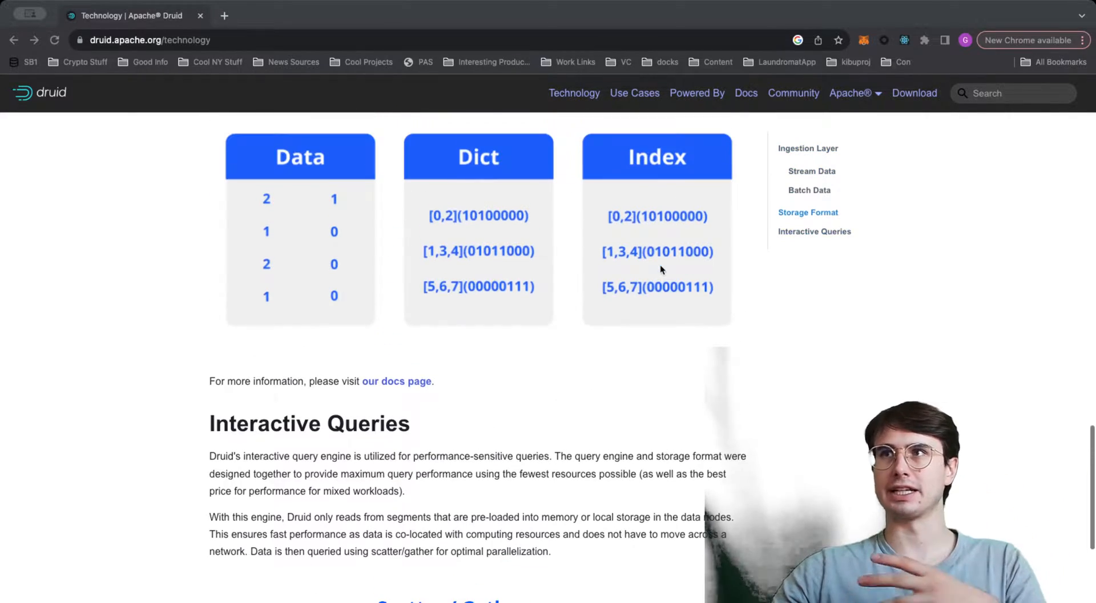
pyautogui.scroll(-3)
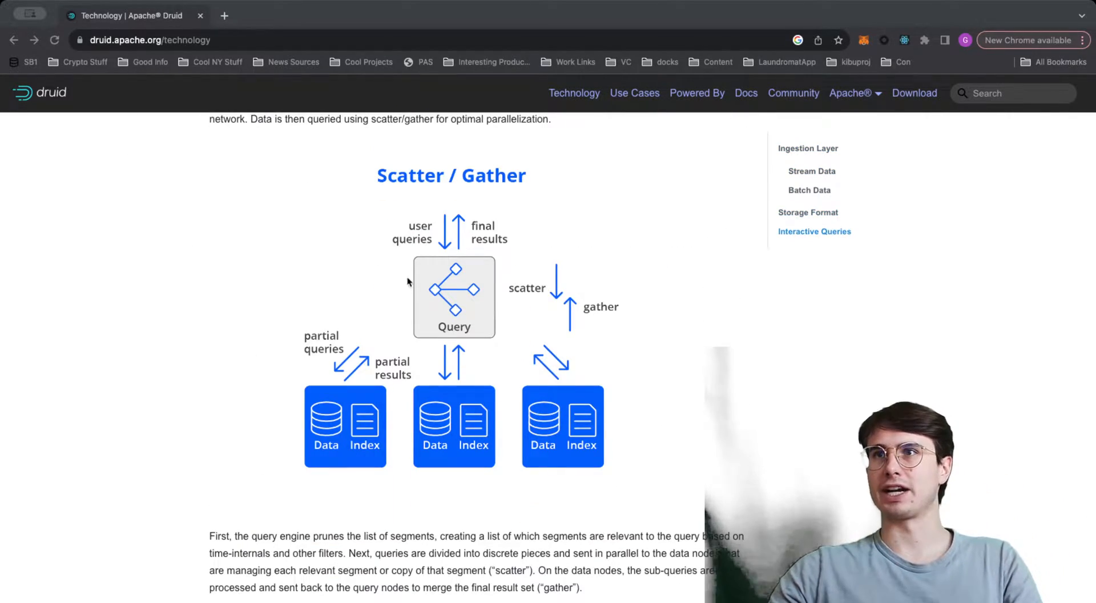
pyautogui.scroll(-3)
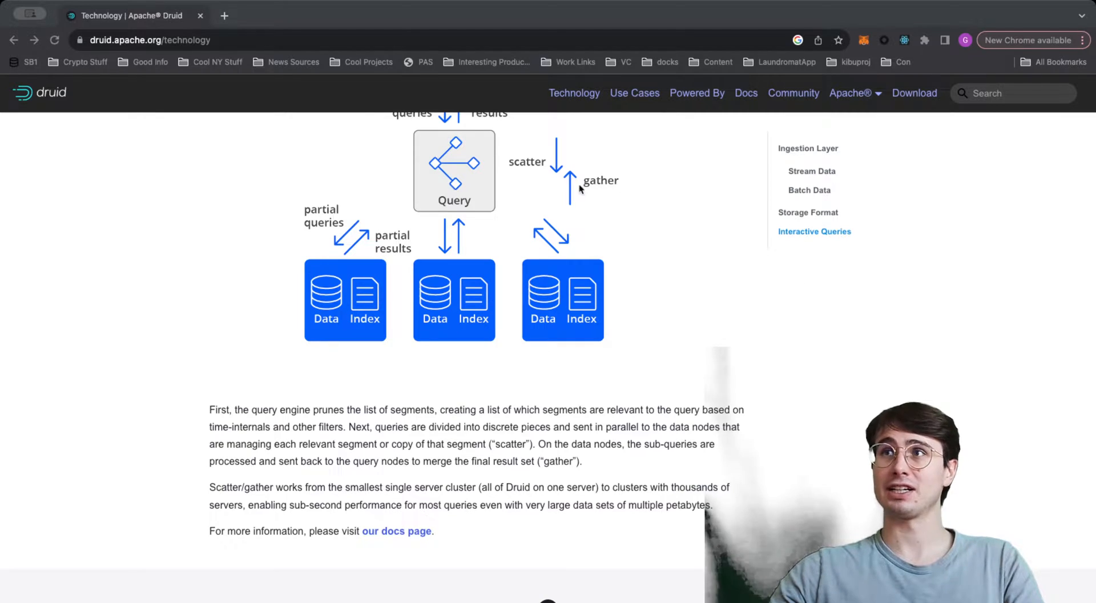
pyautogui.scroll(3)
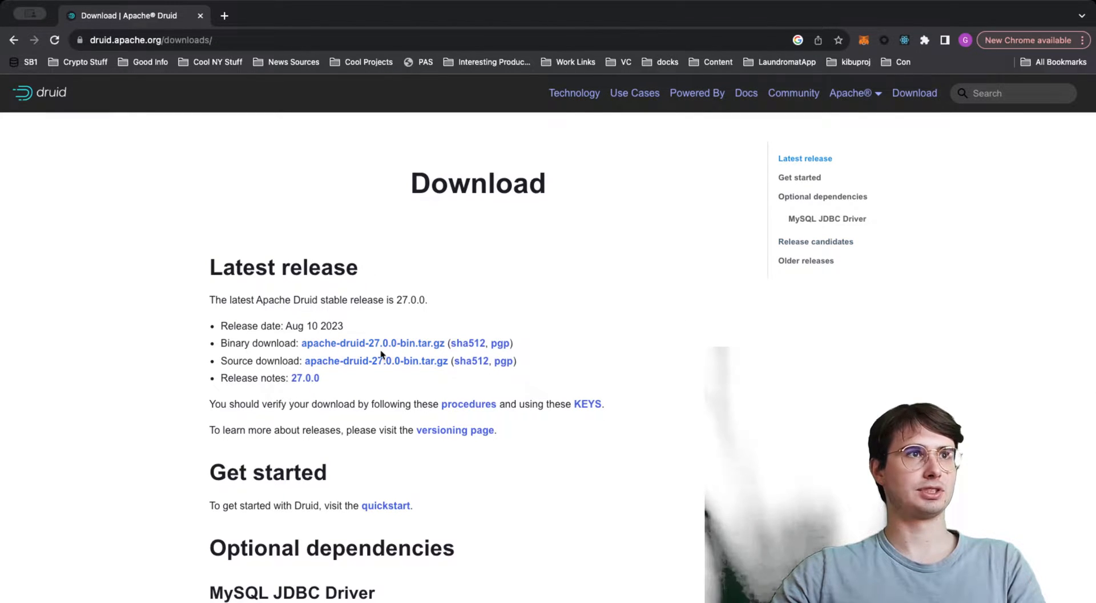
# - Follow the apache-druid-27.0.0-src.tar.gz link to the Apache mirrors page
pyautogui.click(375, 361)
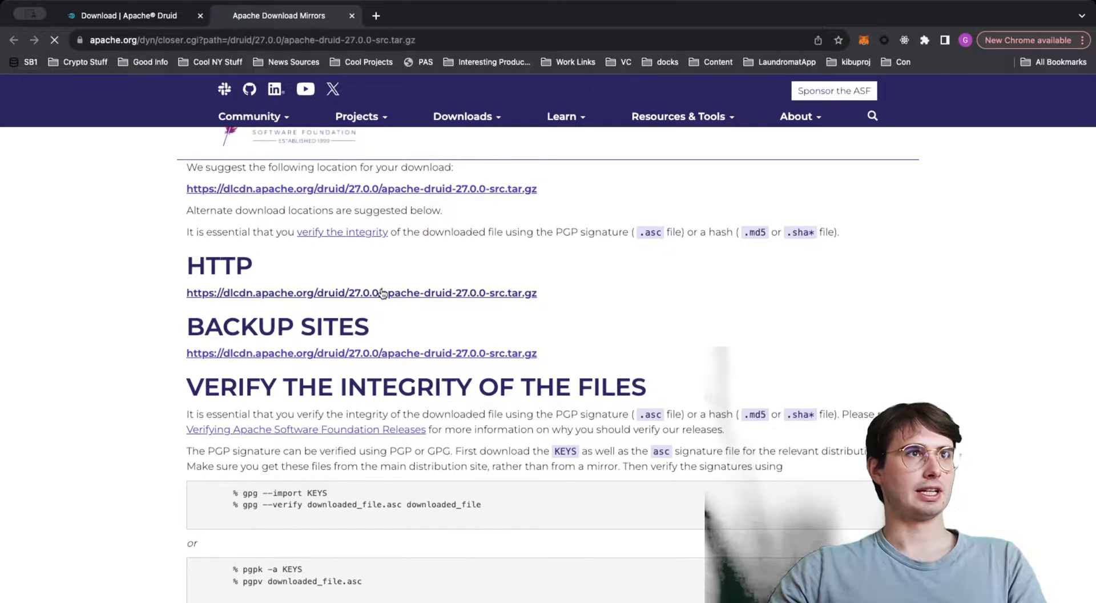
pyautogui.scroll(-3)
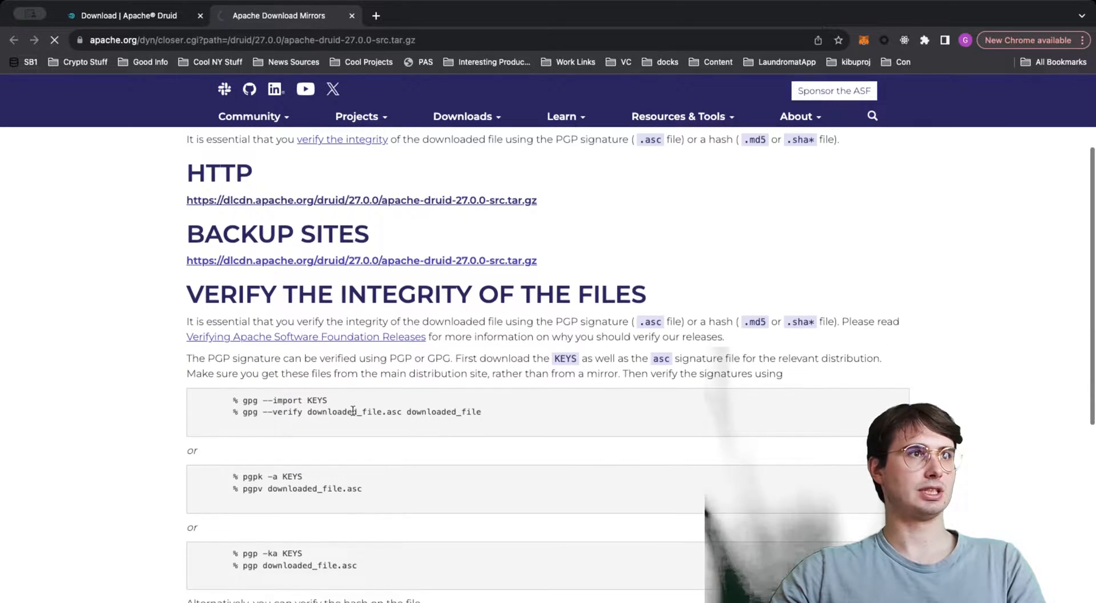
pyautogui.scroll(-3)
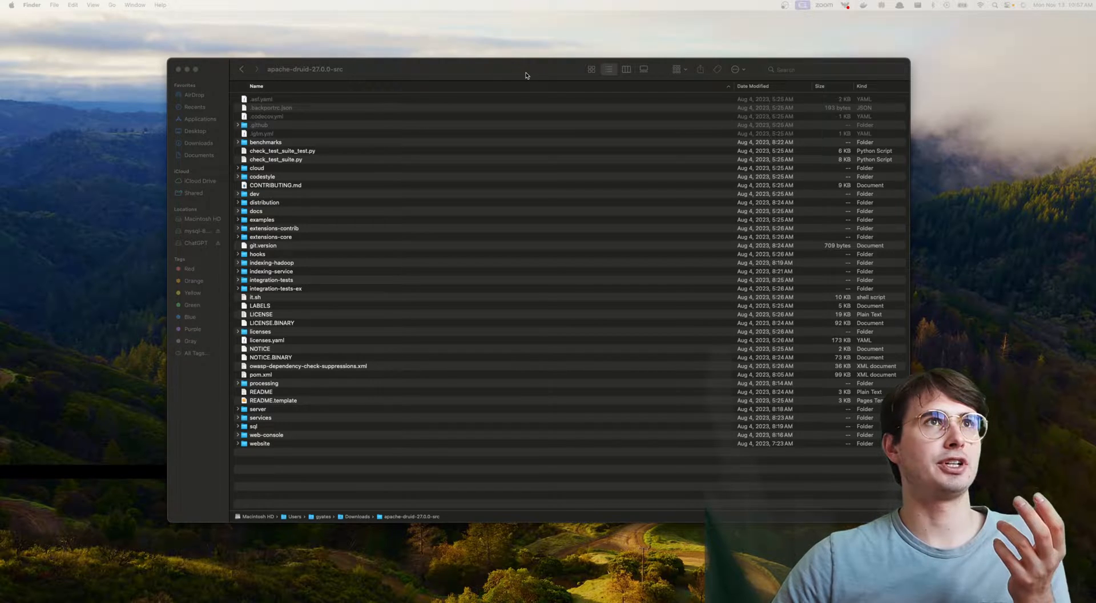
pyautogui.click(92, 4)
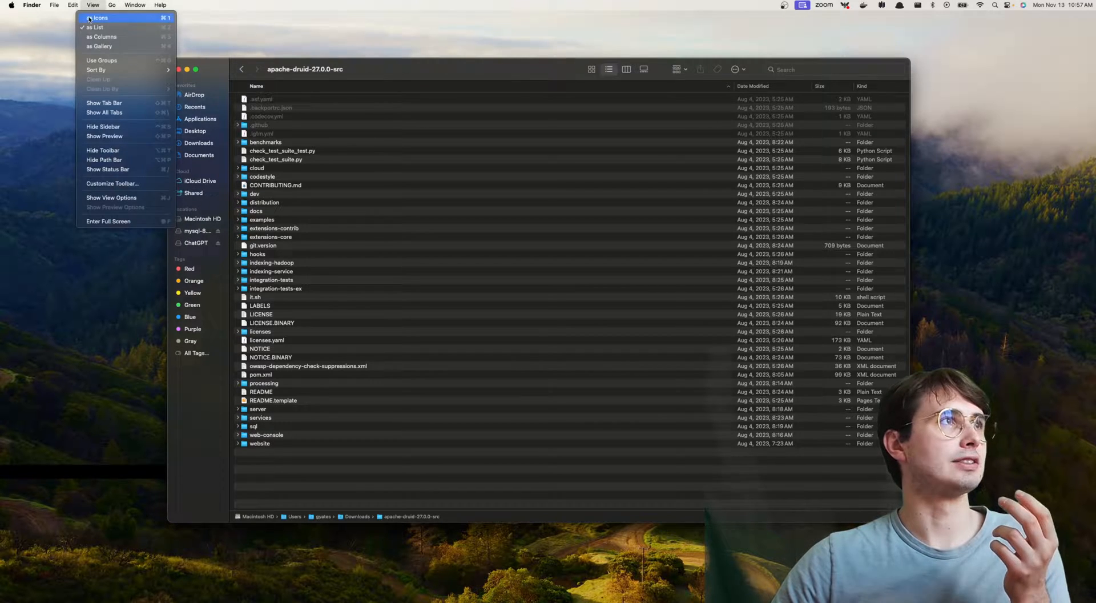
pyautogui.click(241, 67)
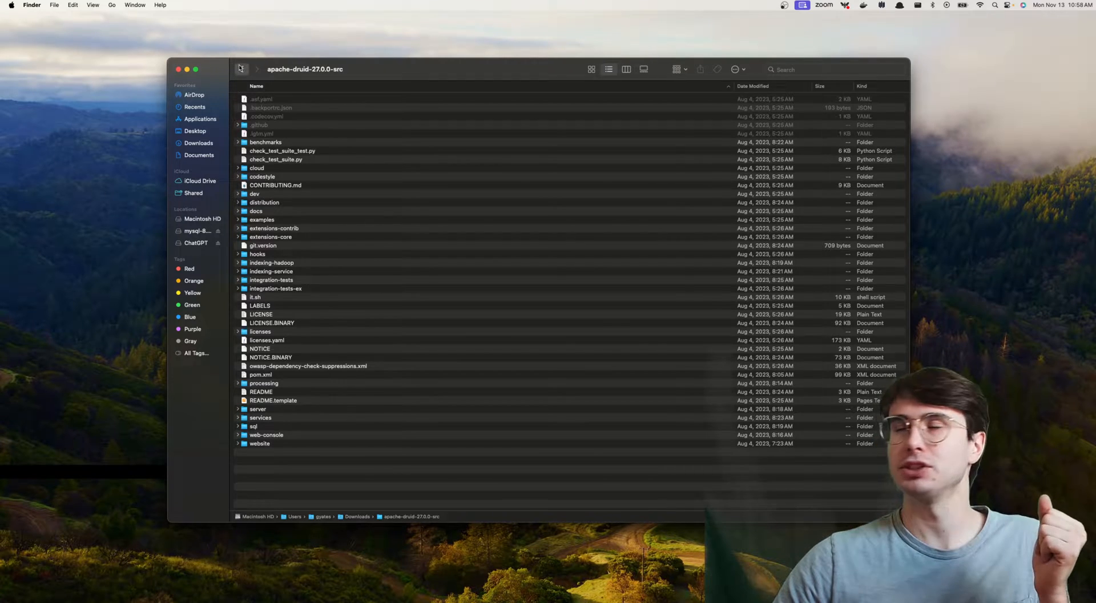
pyautogui.click(242, 69)
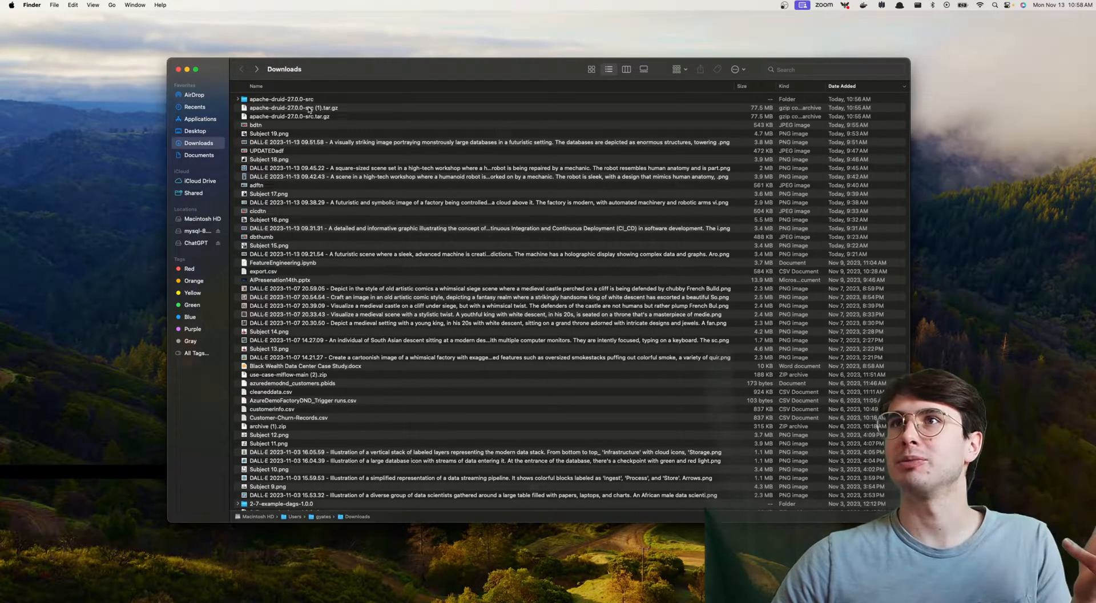
pyautogui.click(281, 98)
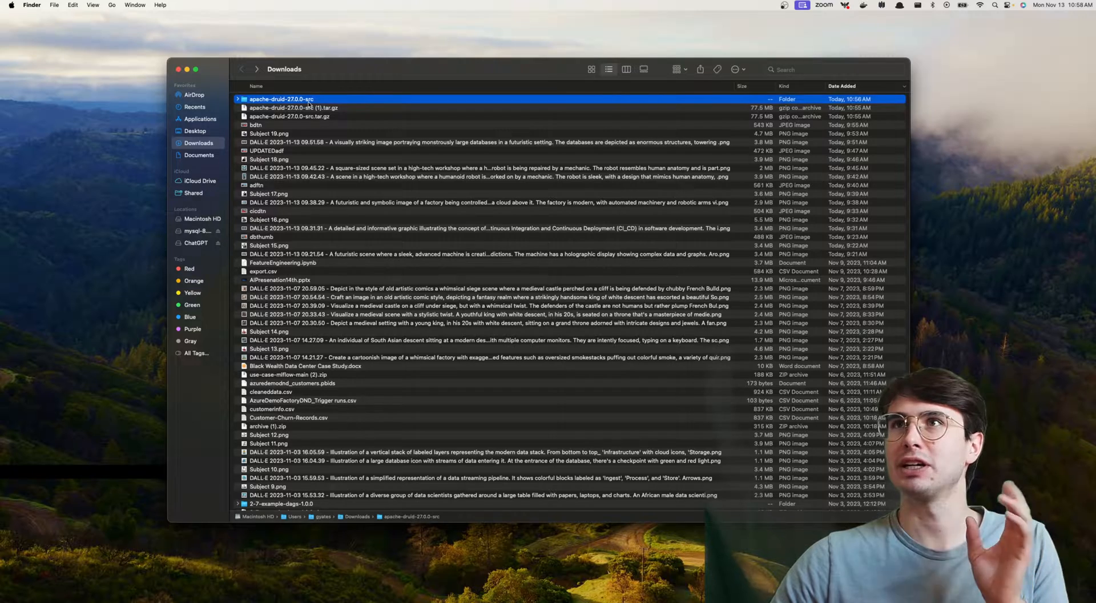
pyautogui.doubleClick(281, 99)
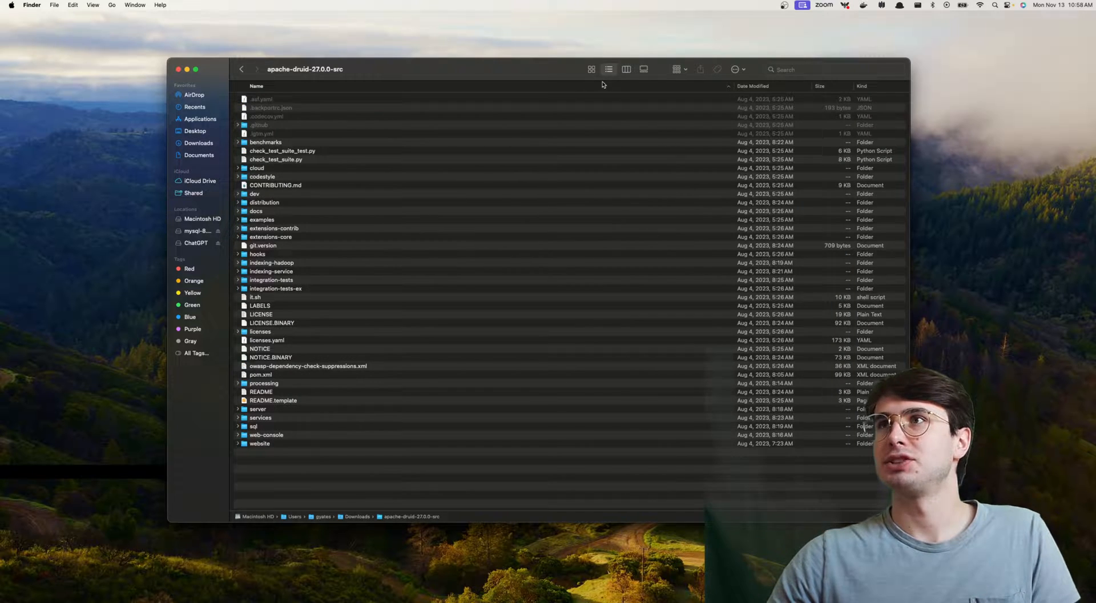
pyautogui.click(590, 69)
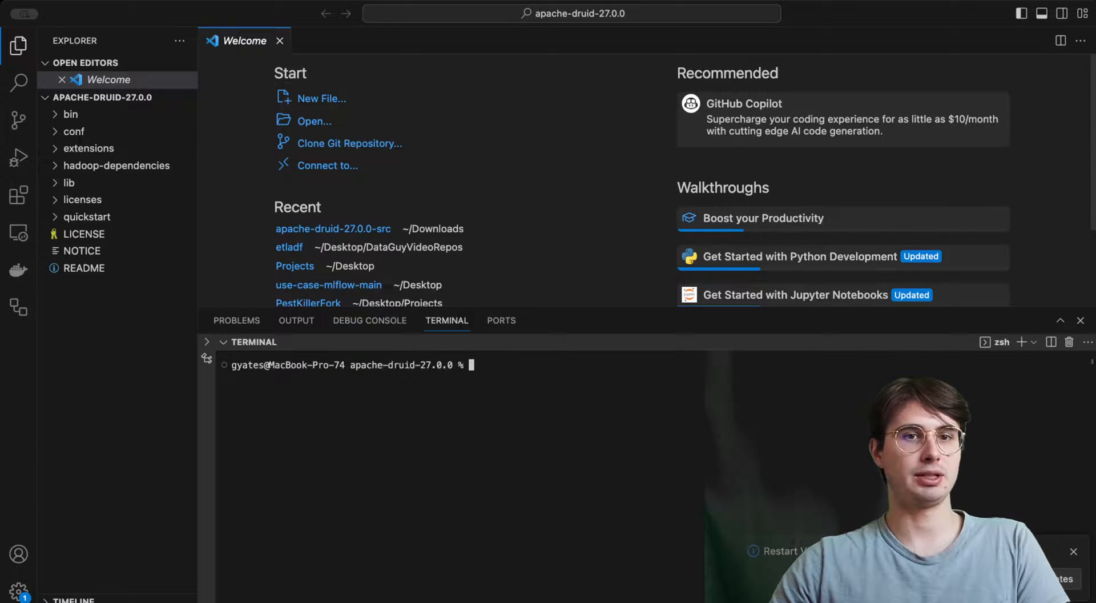
pyautogui.moveTo(648, 463)
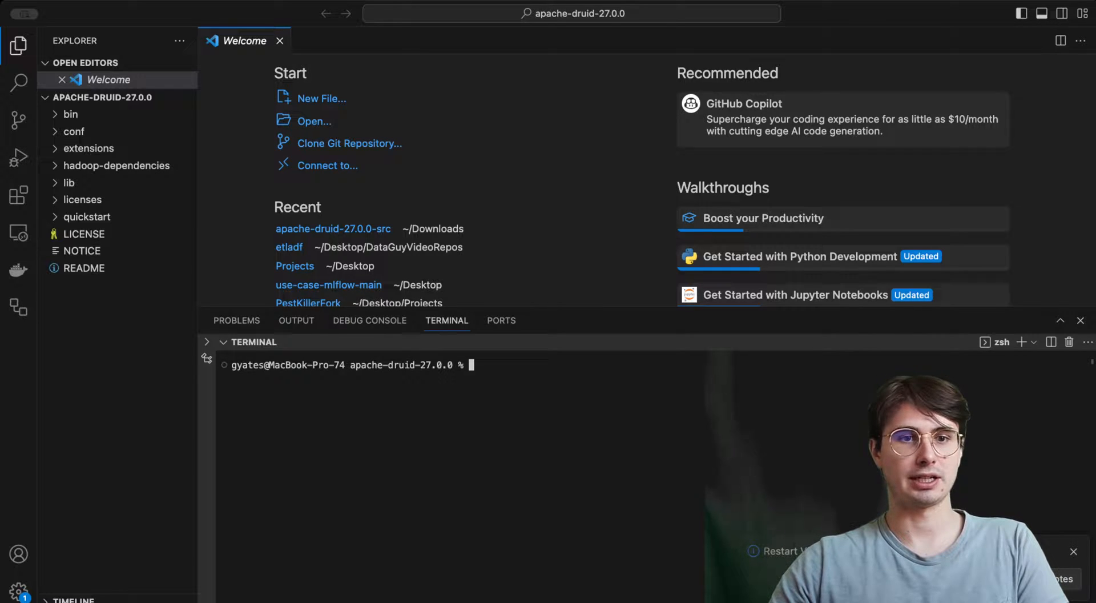
# - Run ./bin/start-druid, then rerun it with the -m 16g memory argument
pyautogui.write('./bin/start-druid')
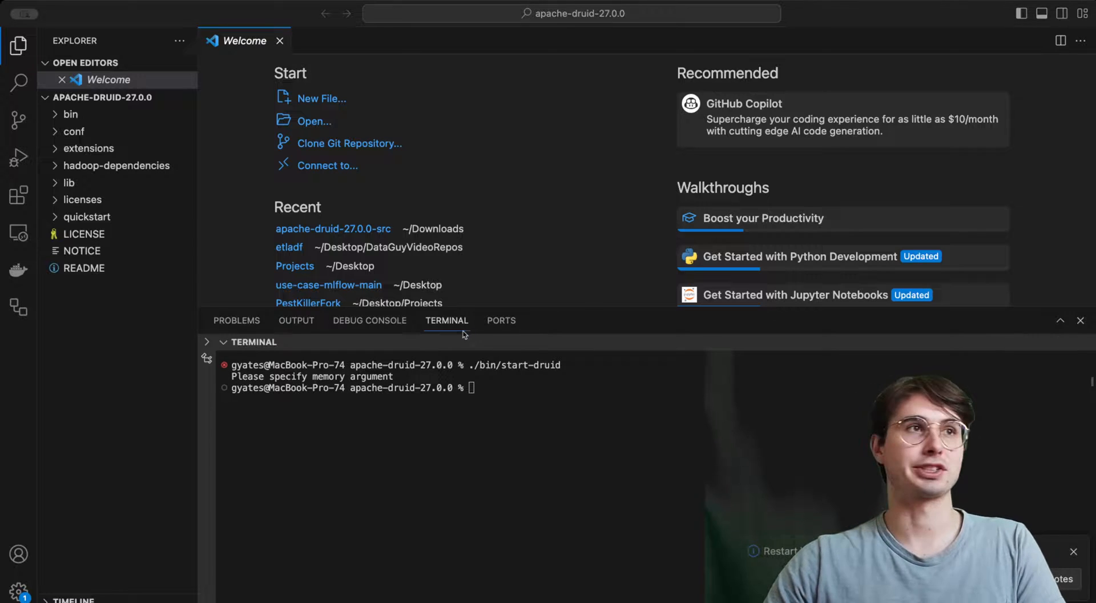
pyautogui.write('./bin/start-druid')
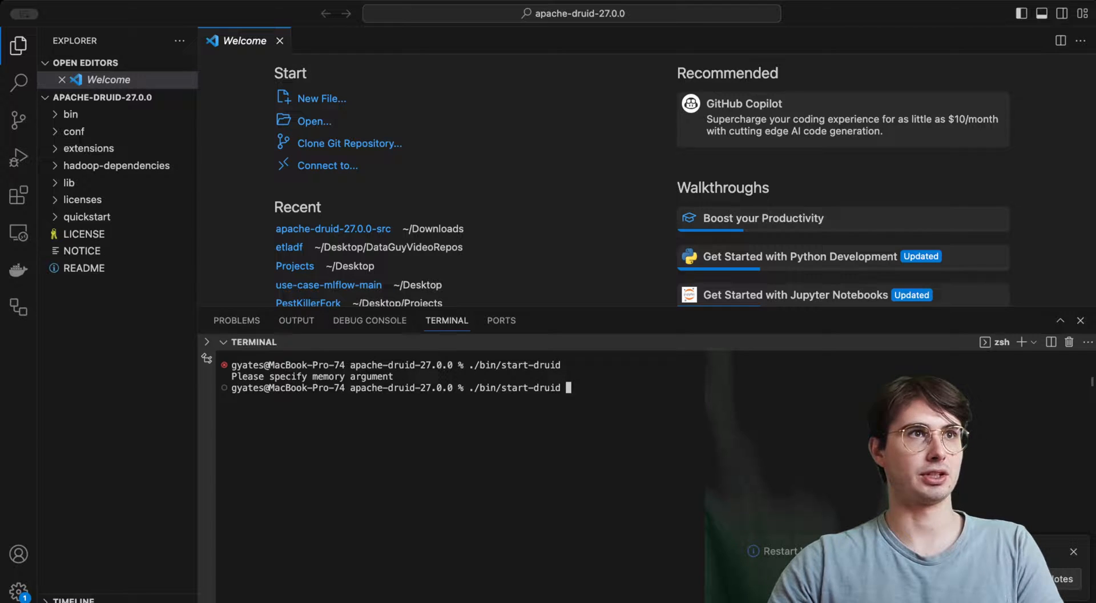
pyautogui.write('-m 1')
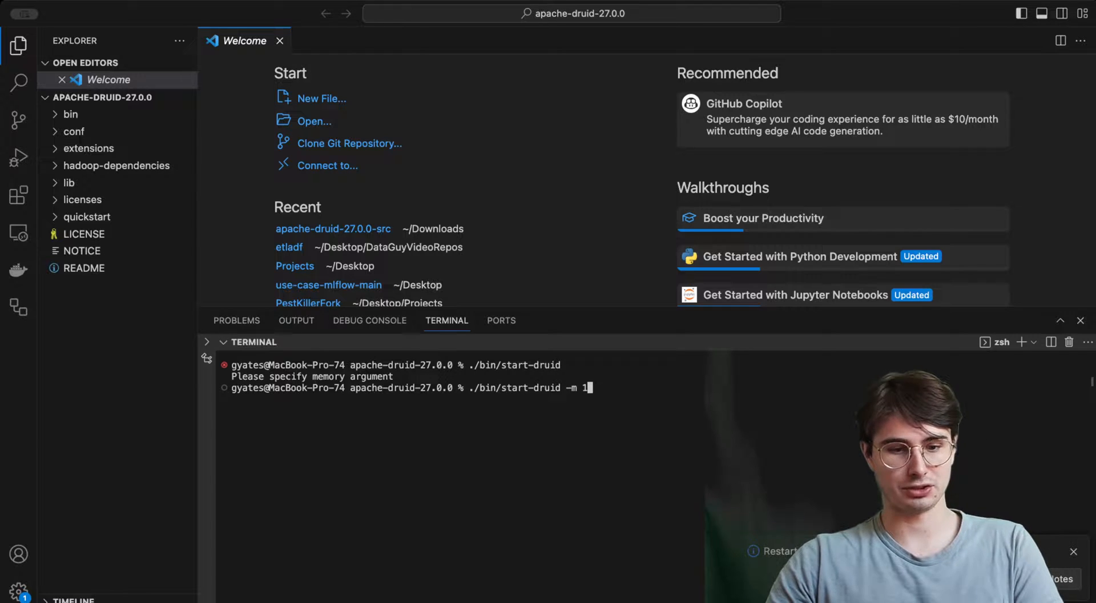
pyautogui.write('6g')
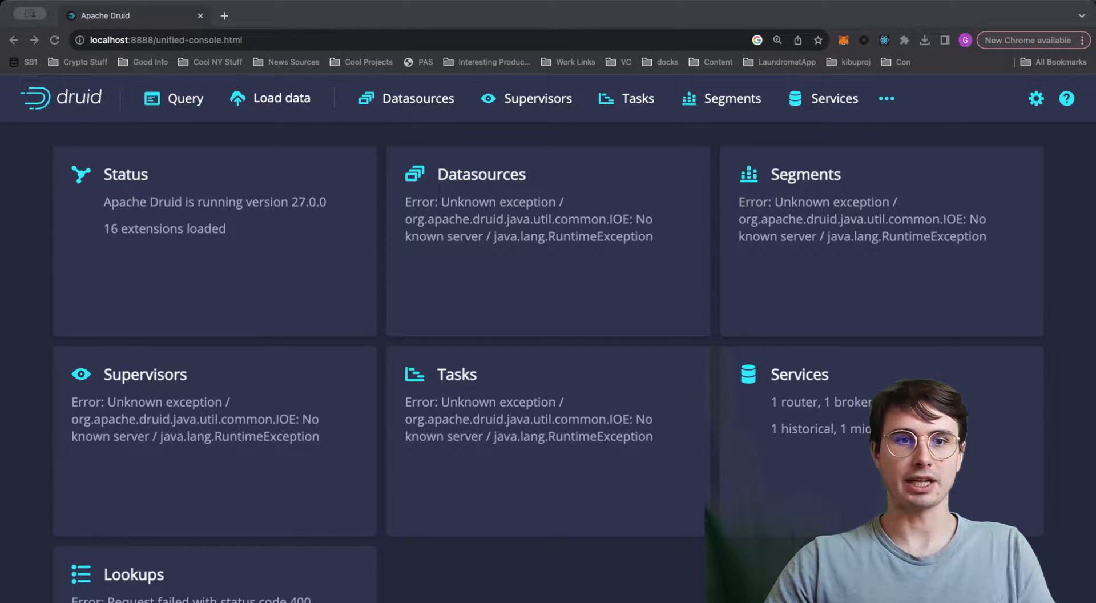
pyautogui.moveTo(349, 159)
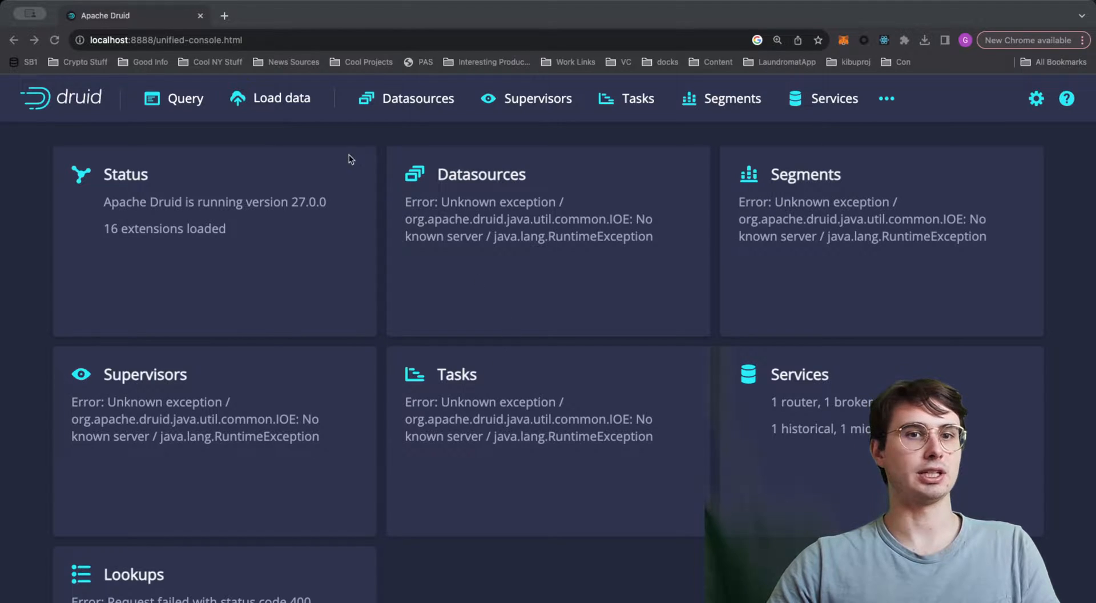
# - Choose Batch - SQL loading from the Load data menu
pyautogui.click(270, 99)
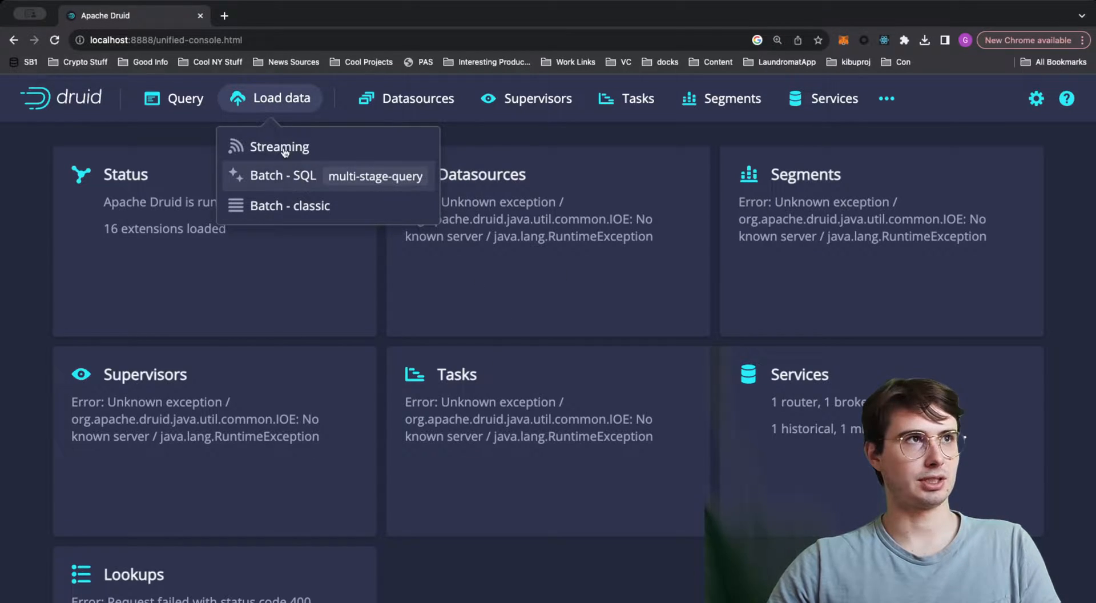
pyautogui.click(173, 98)
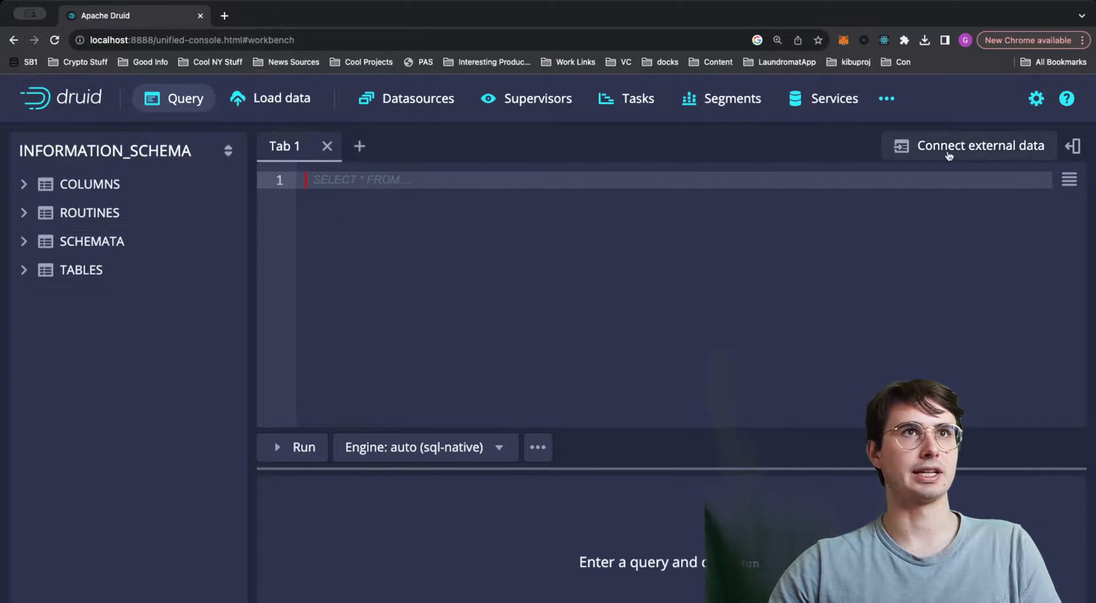
# - Start connecting external data, glance at Example data, then pick Local disk as the source
pyautogui.click(979, 145)
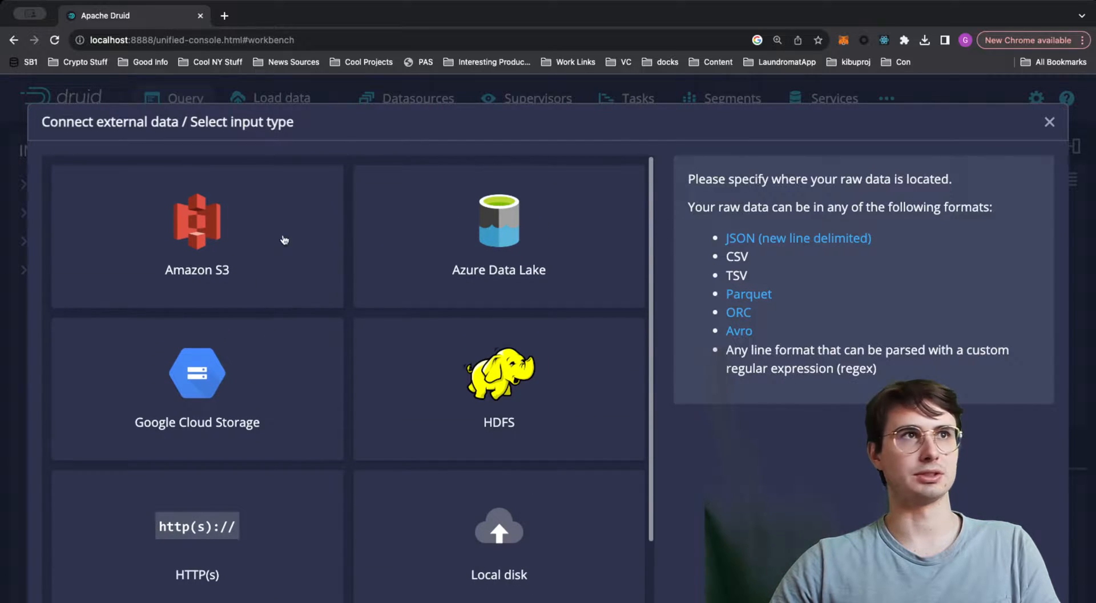
pyautogui.moveTo(510, 267)
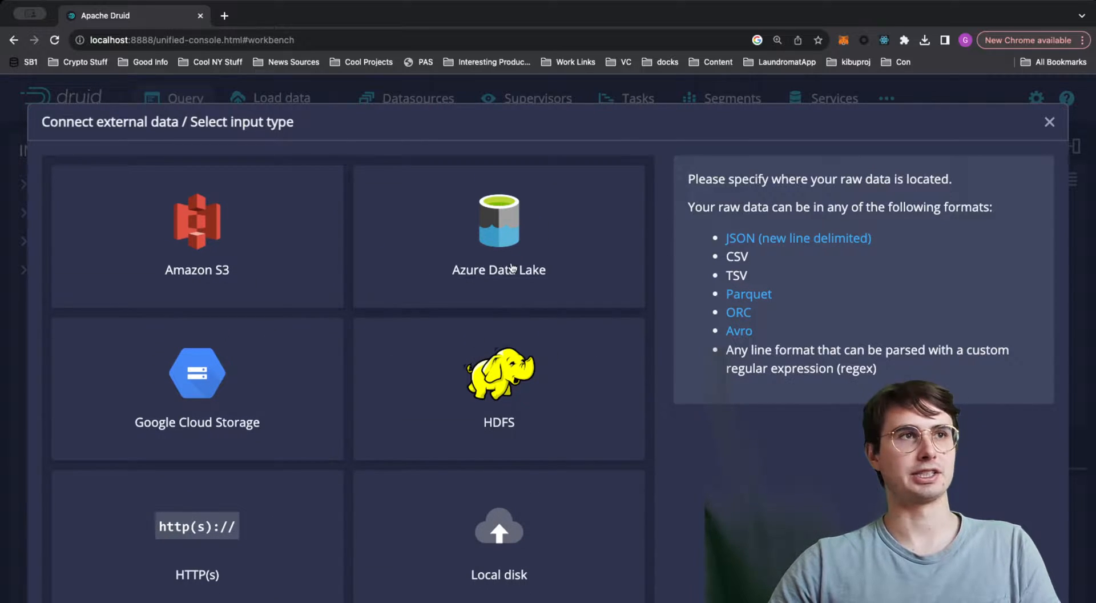
pyautogui.scroll(-3)
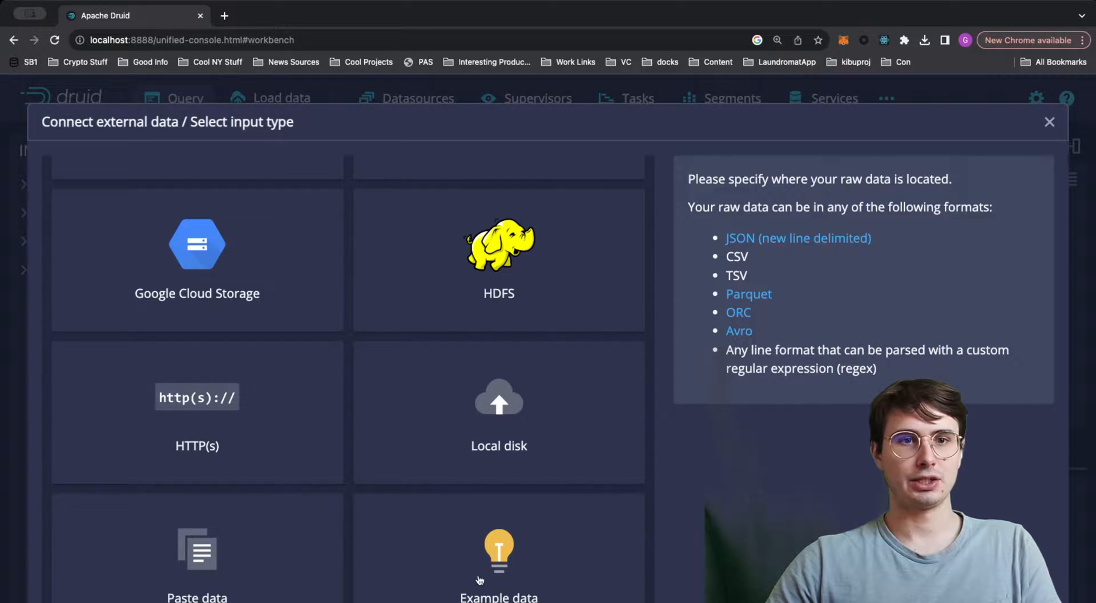
pyautogui.click(499, 552)
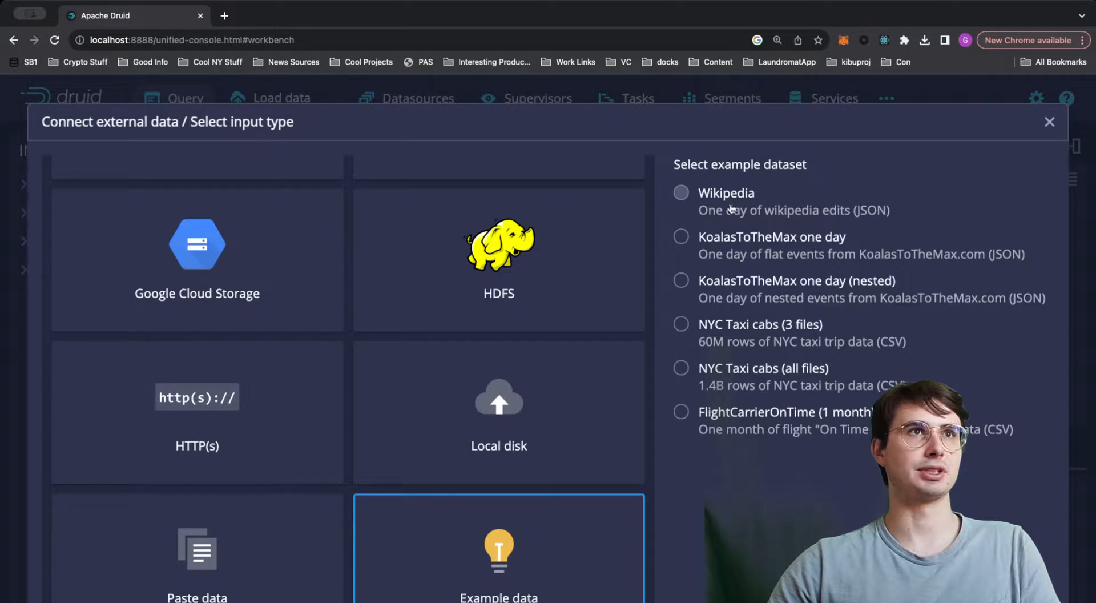
pyautogui.moveTo(754, 432)
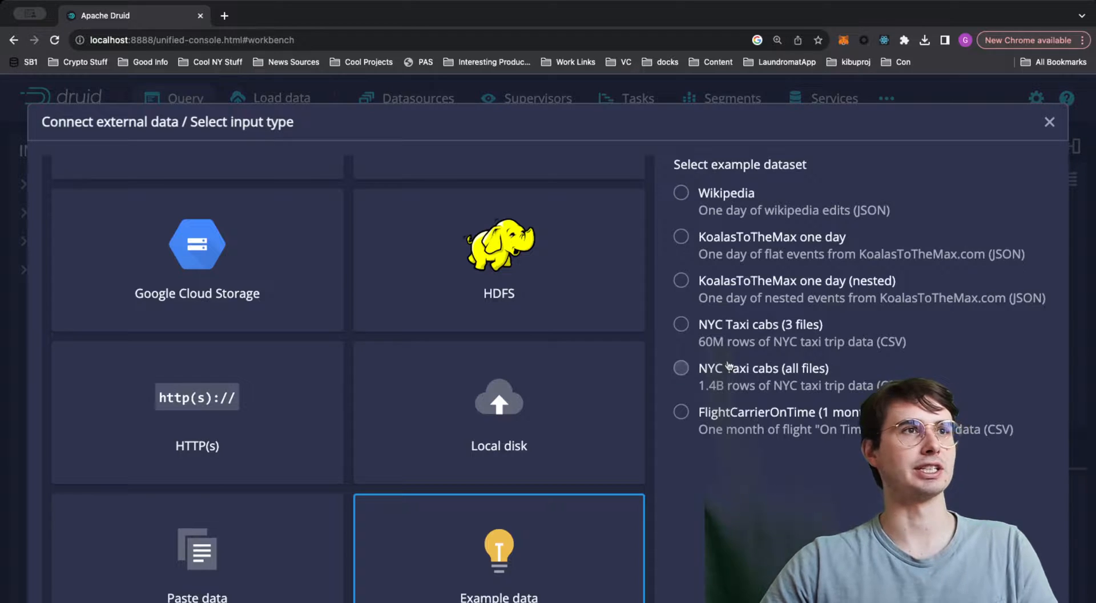
pyautogui.click(499, 411)
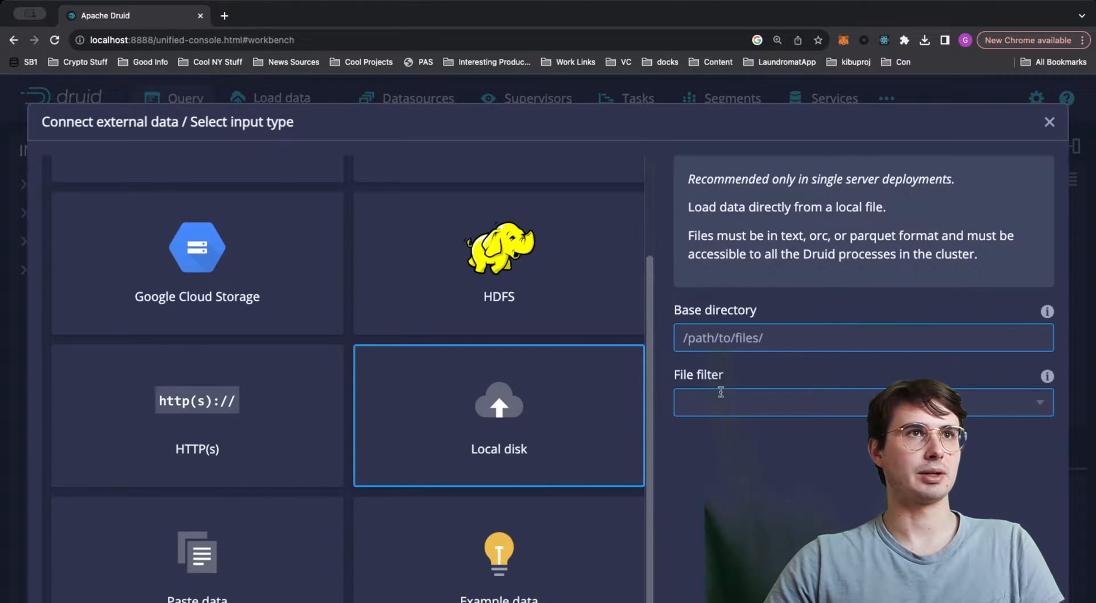
# - Set base directory quickstart/tutorial and file filter wikiticker-2015-09-12-sampled.json
pyautogui.click(863, 337)
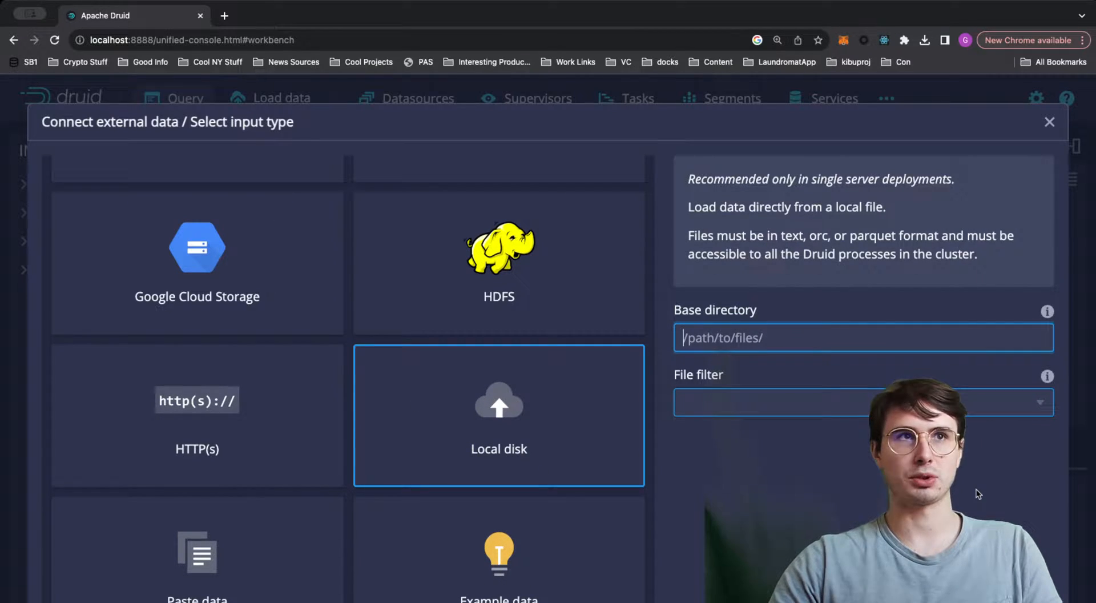
pyautogui.write('quicksta')
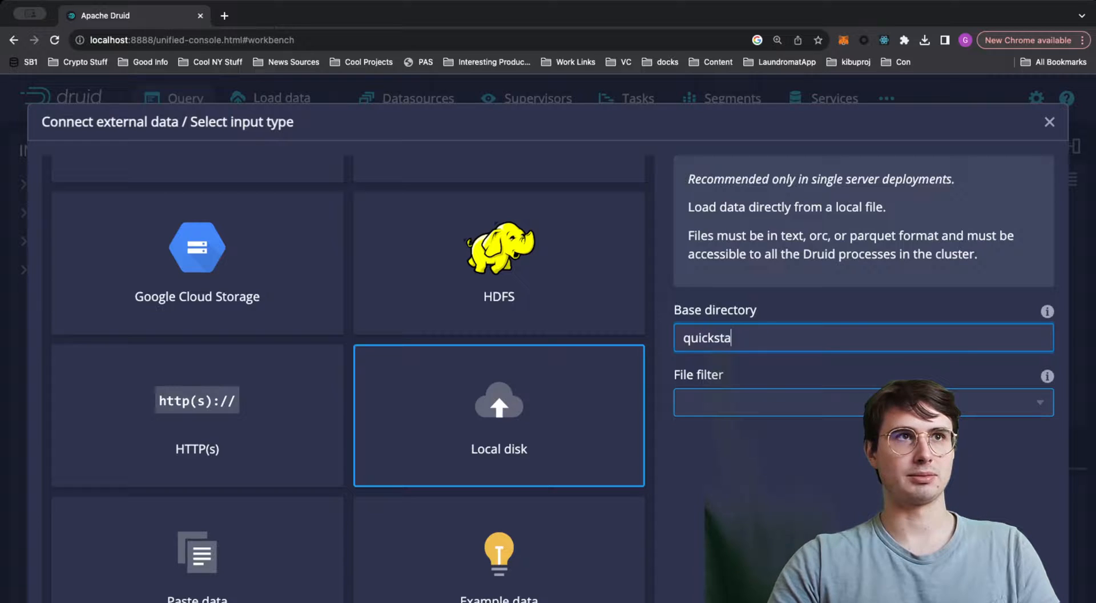
pyautogui.write('rt/tuto')
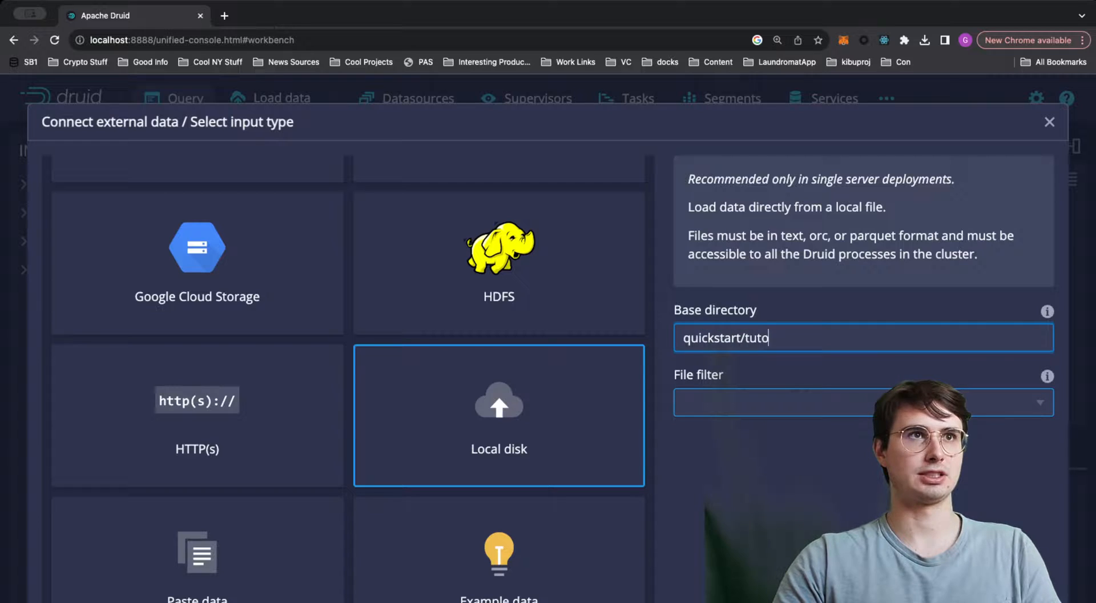
pyautogui.write('rial')
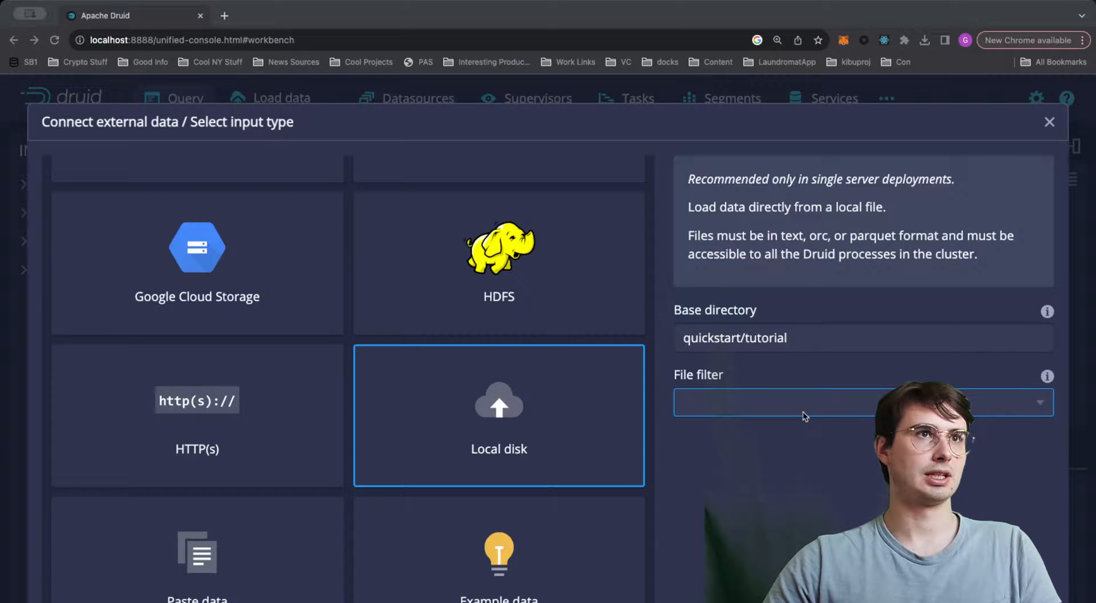
pyautogui.write('wikiticker-2015-09-12-sampled.json')
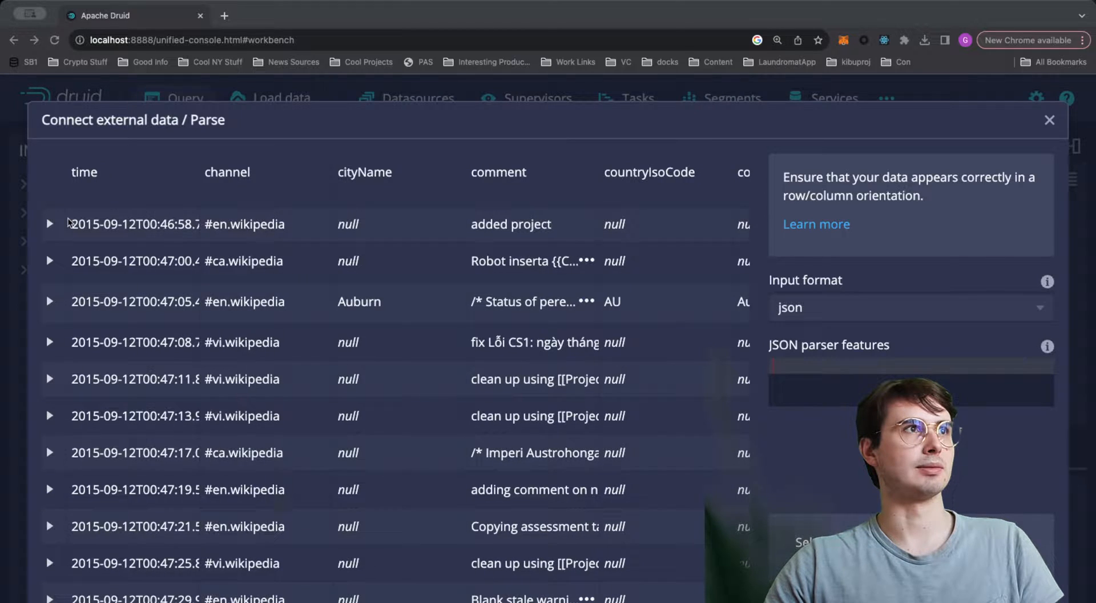
# - View a row's raw JSON, confirm Input format is json, and continue to the generated query
pyautogui.click(49, 224)
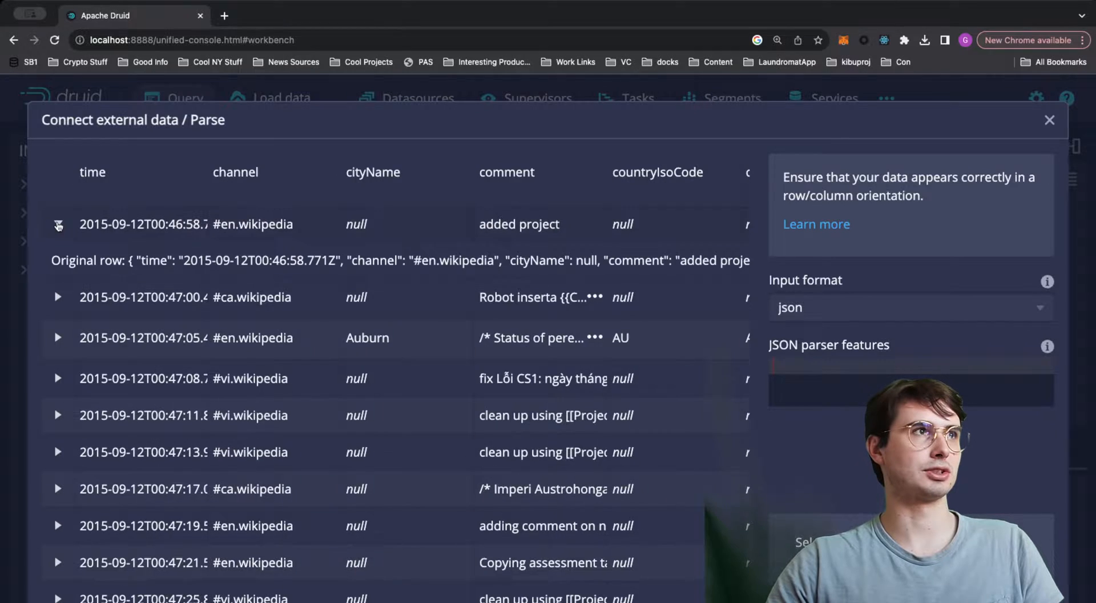
pyautogui.click(59, 225)
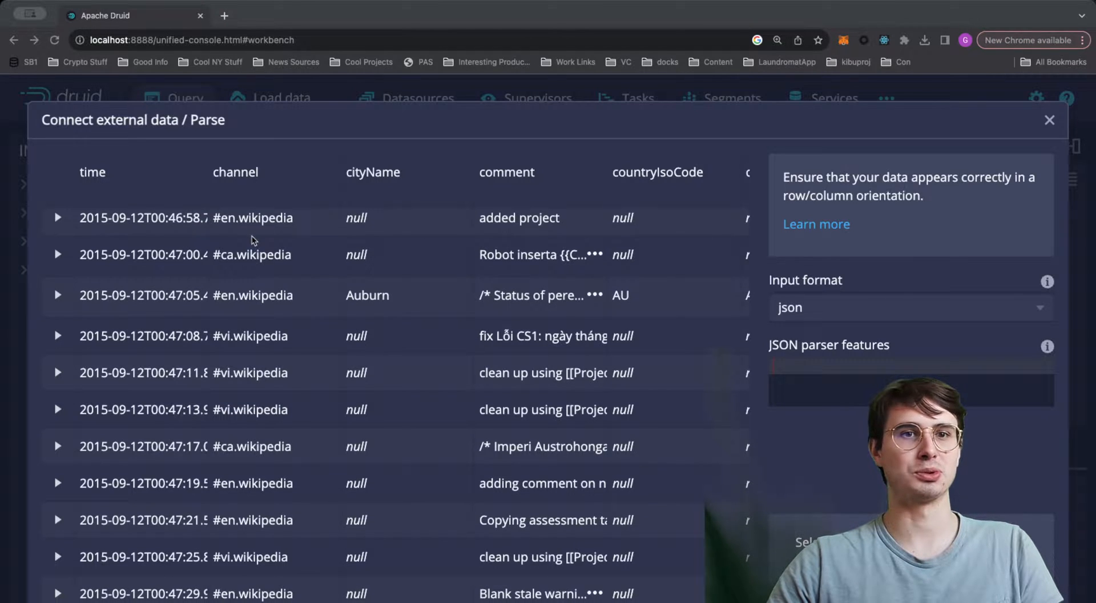
pyautogui.click(902, 307)
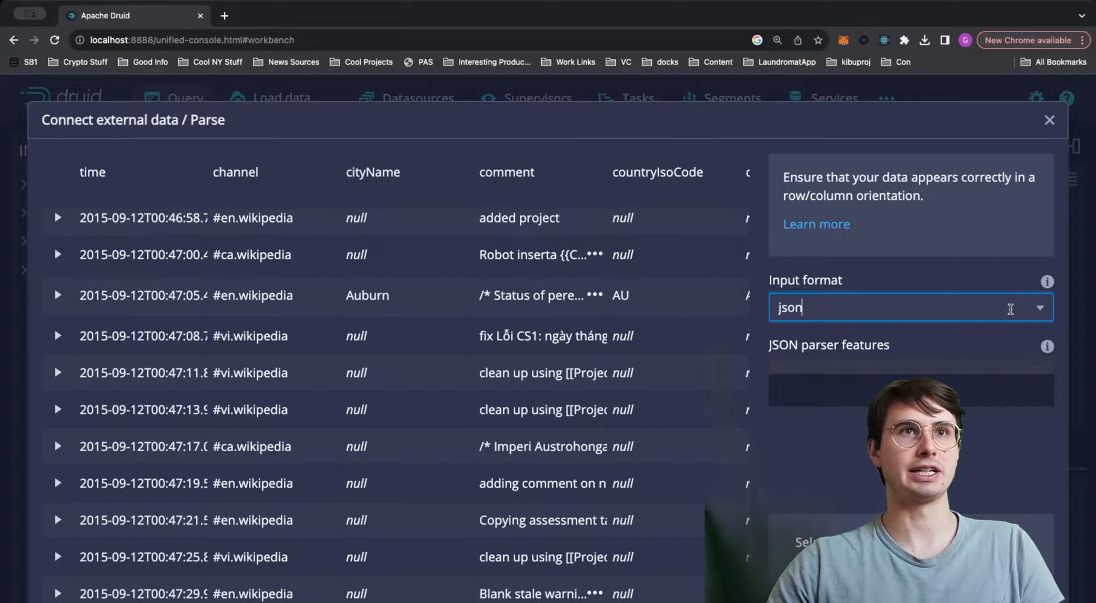
pyautogui.click(1041, 308)
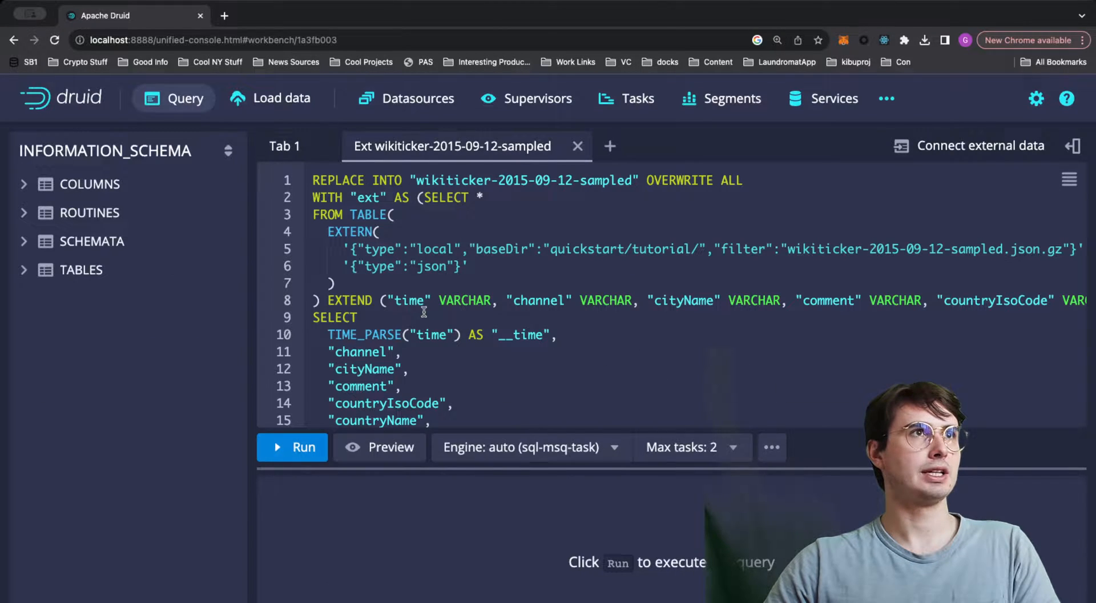
# - Scroll through the generated REPLACE INTO SQL before previewing its results
pyautogui.scroll(-3)
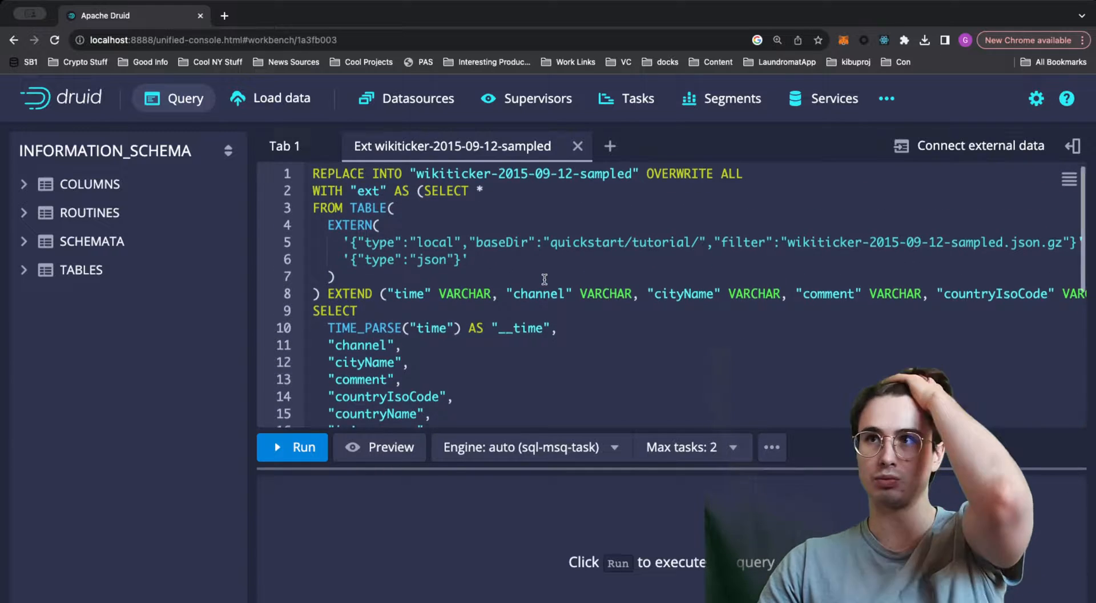
pyautogui.scroll(-3)
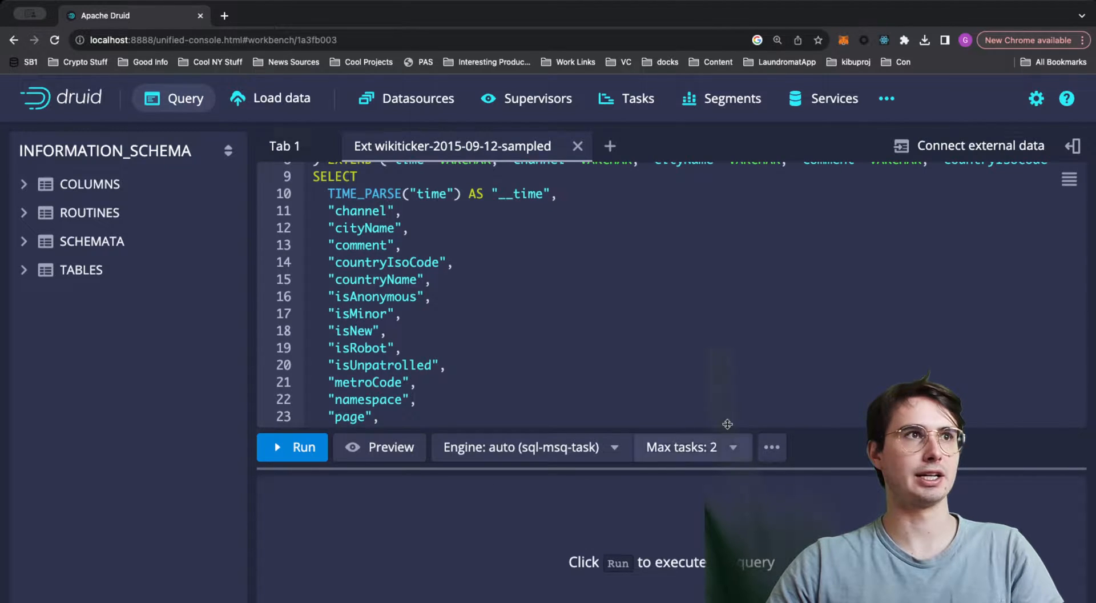
pyautogui.scroll(-3)
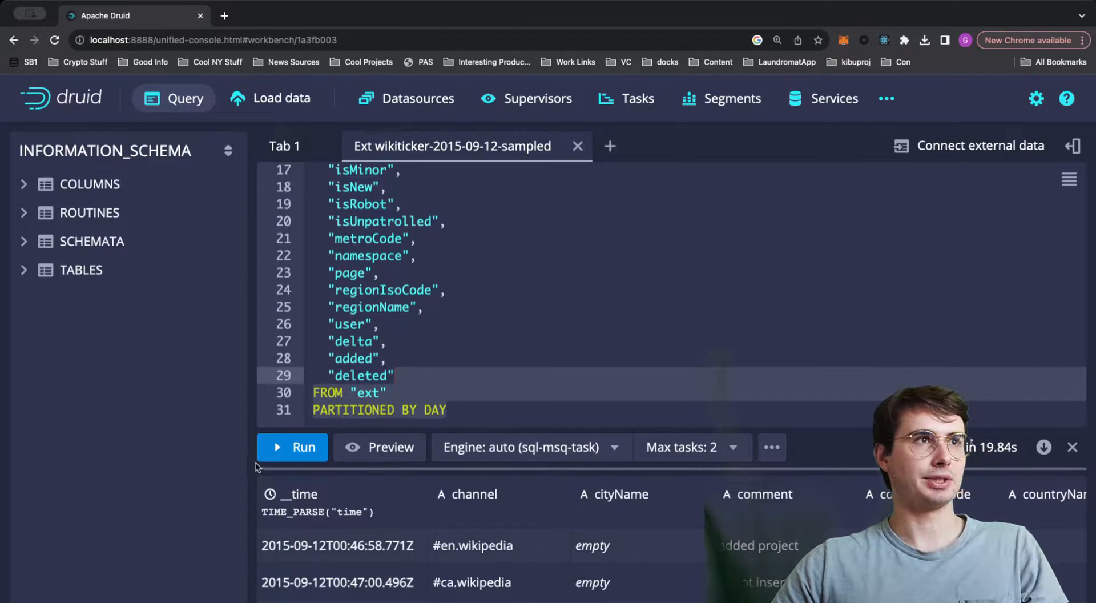
# - Run the ingestion query, inserting 39,244 rows into the wikipedia datasource
pyautogui.click(292, 446)
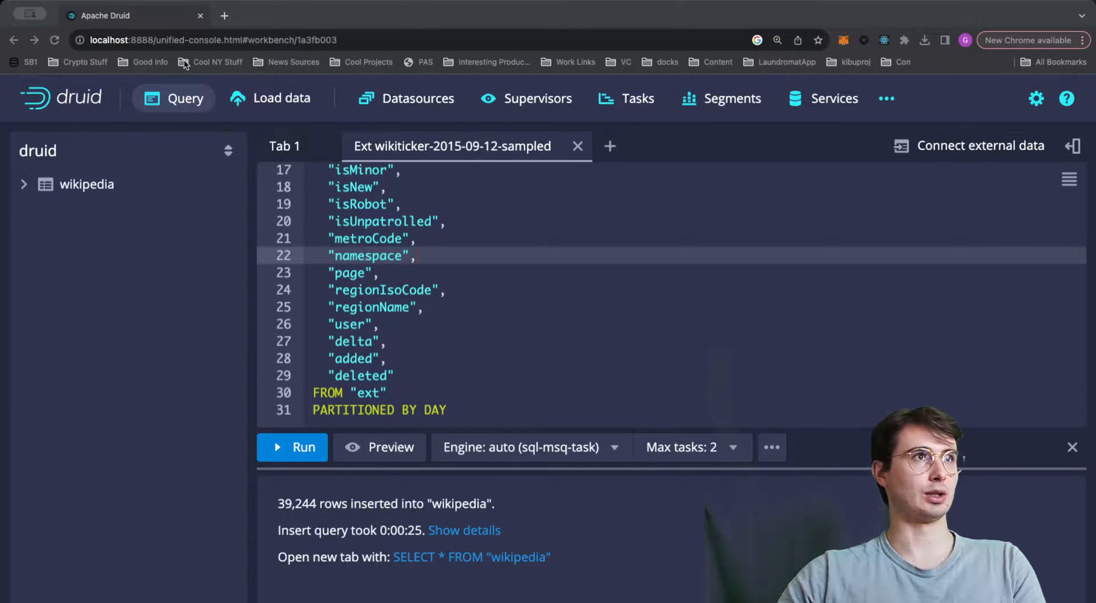
# - Run the SELECT channel, COUNT(*) GROUP BY channel query on wikipedia and review the per-channel totals
pyautogui.click(284, 146)
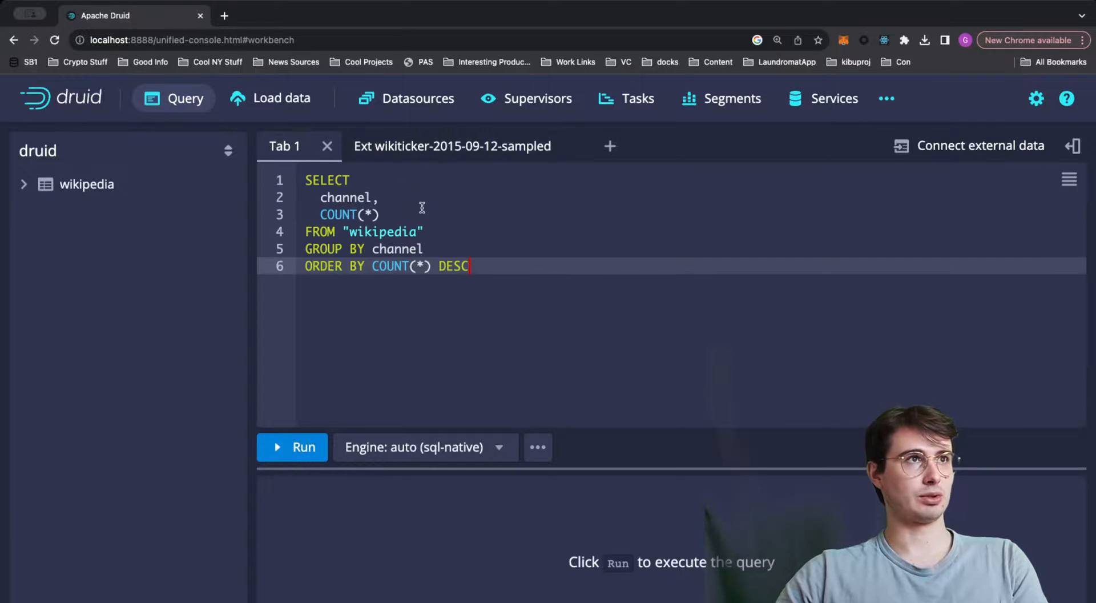
pyautogui.click(291, 446)
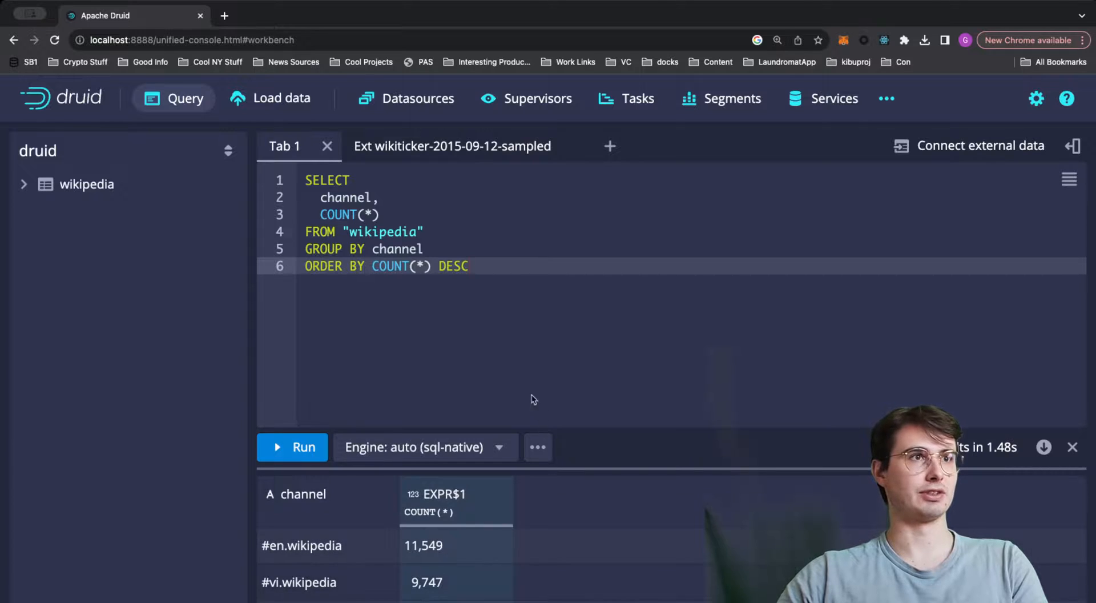
pyautogui.scroll(-3)
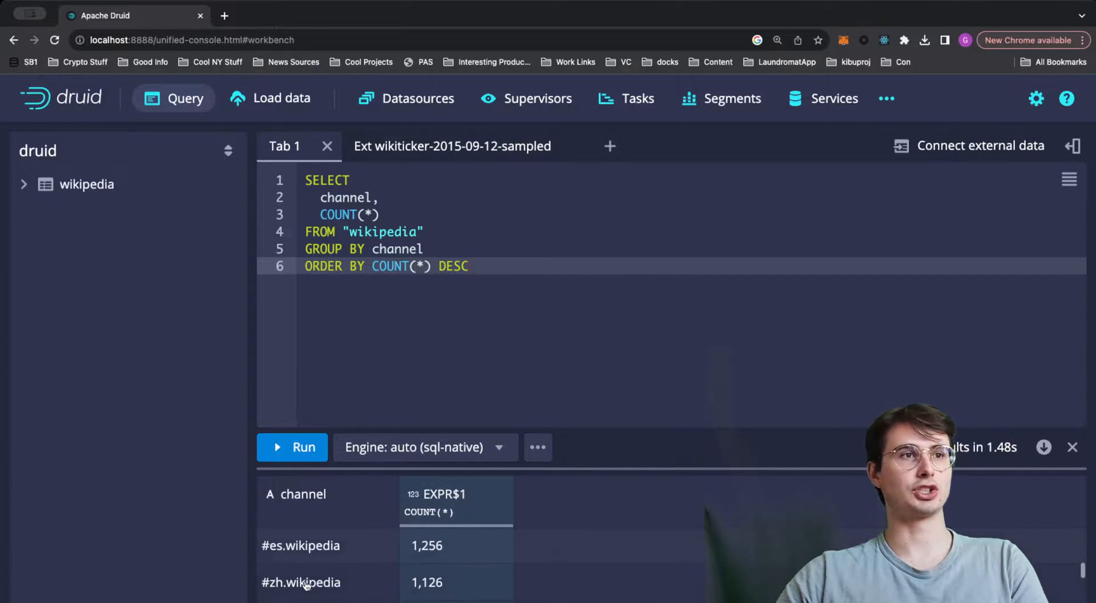
pyautogui.rightClick(300, 582)
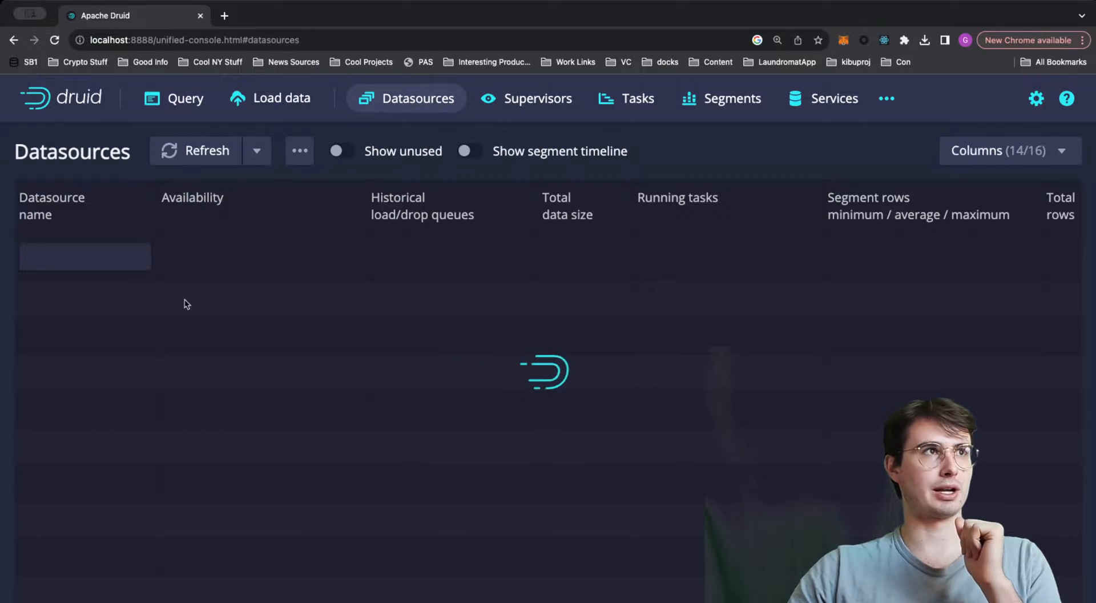
pyautogui.moveTo(391, 205)
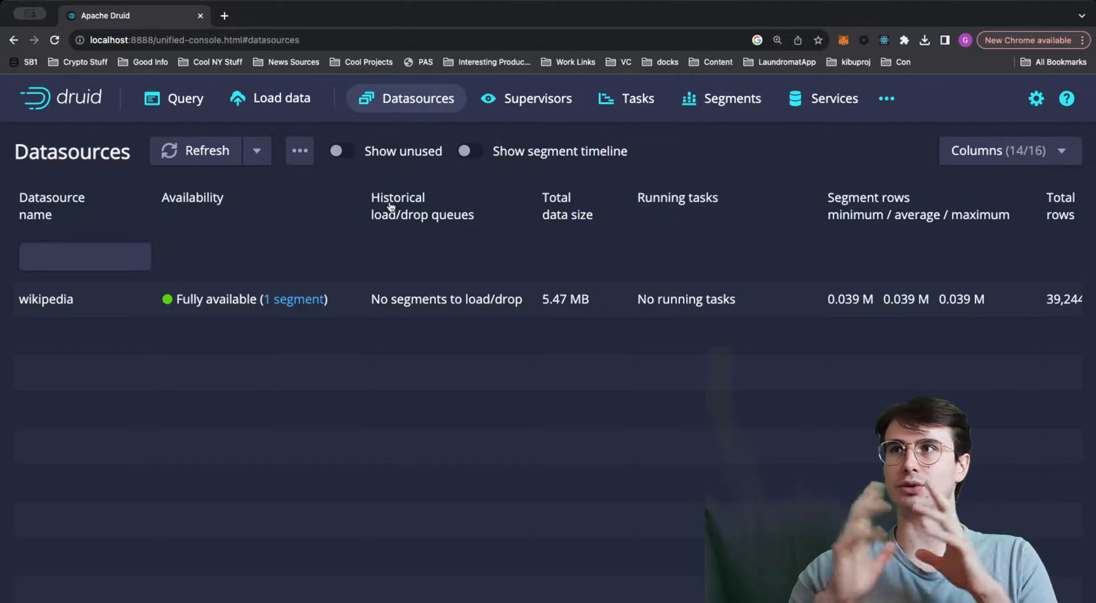
pyautogui.moveTo(807, 102)
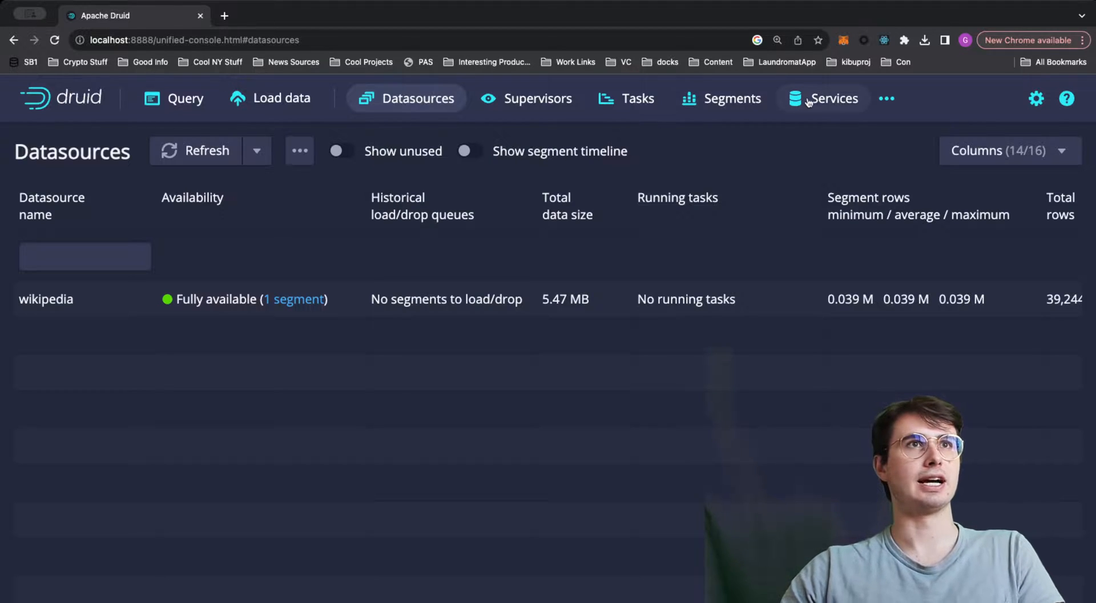
# - Show the Services list with coordinator, overlord, router, broker, historical and middle manager on localhost
pyautogui.click(823, 98)
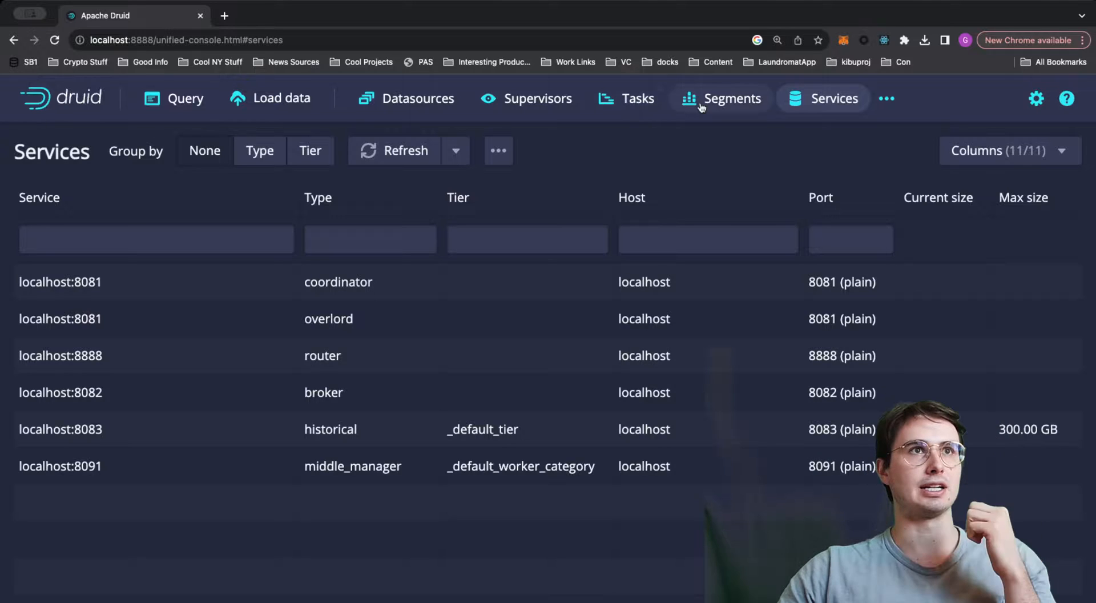
# - Review the completed query worker and controller tasks, then show the empty Supervisors list
pyautogui.click(637, 98)
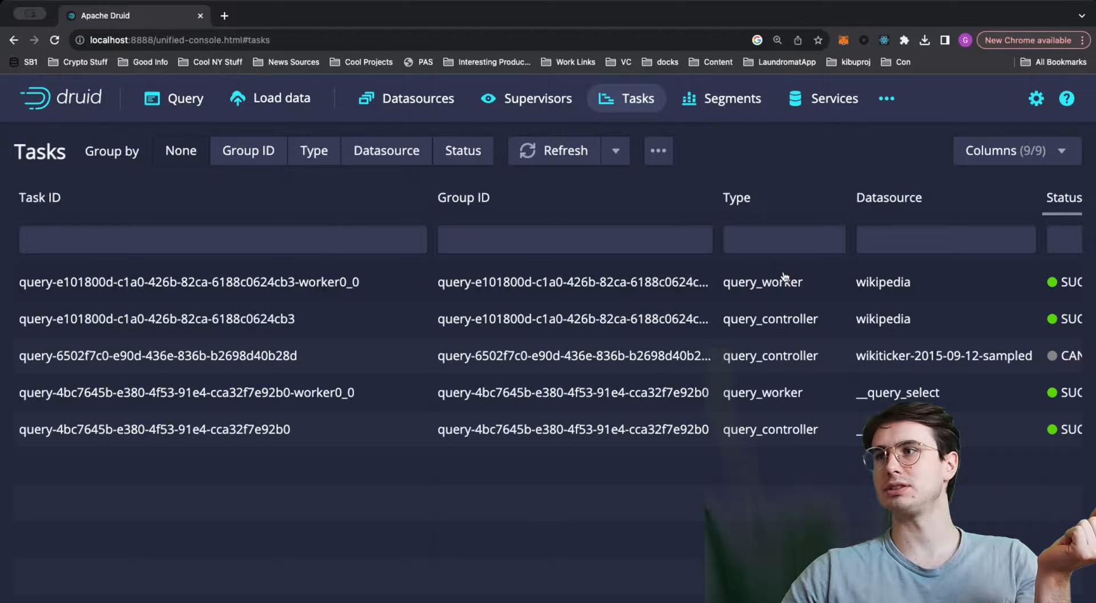
pyautogui.moveTo(786, 271)
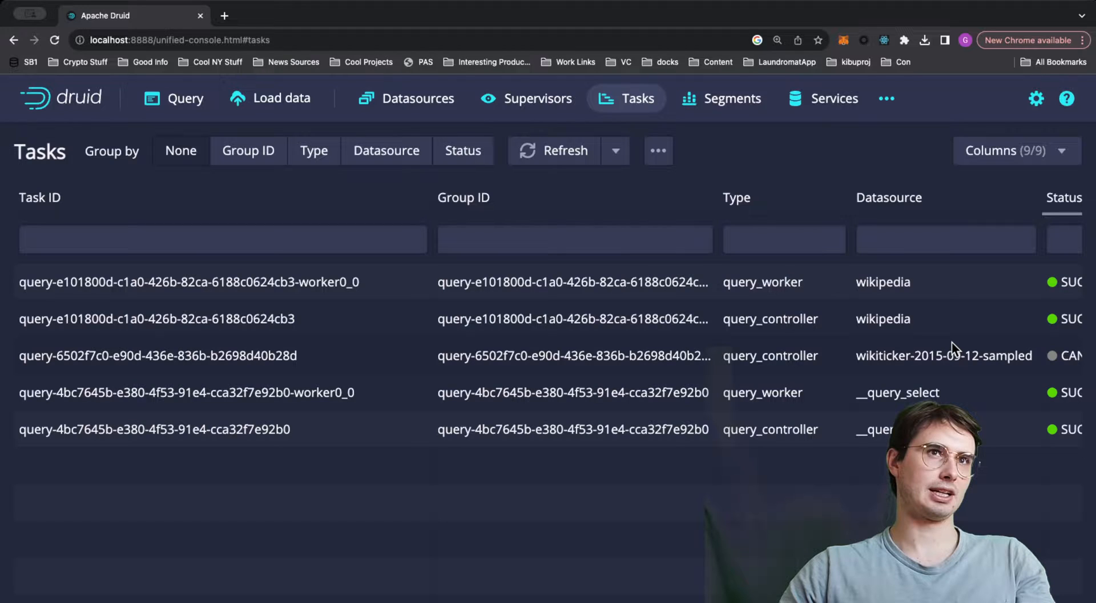
pyautogui.click(524, 98)
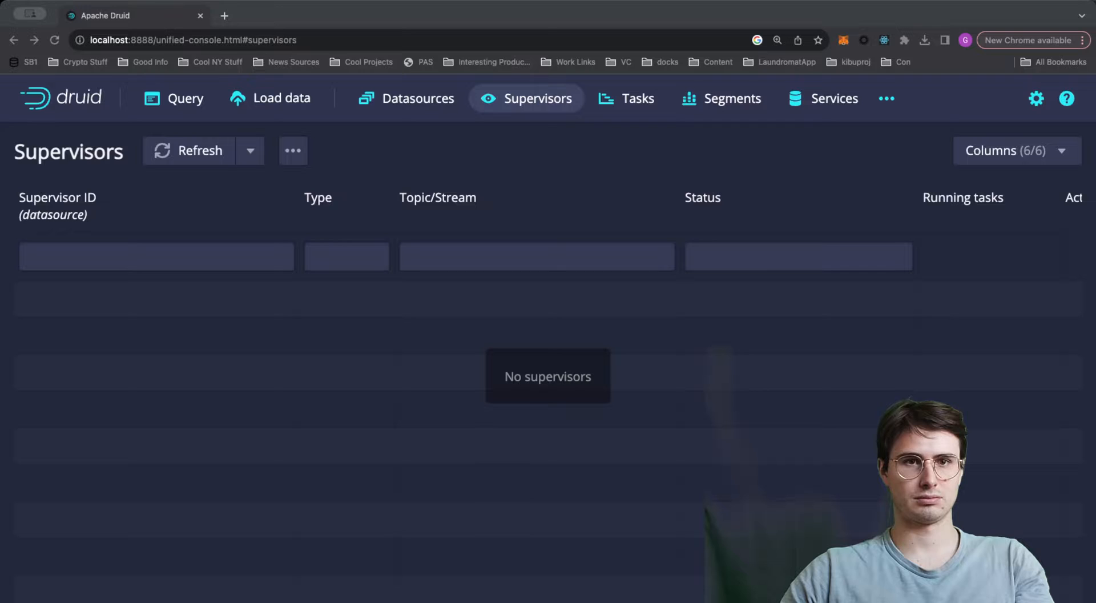
# - Revisit Datasources and Supervisors, then land on the home overview for Druid 27.0.0
pyautogui.click(416, 98)
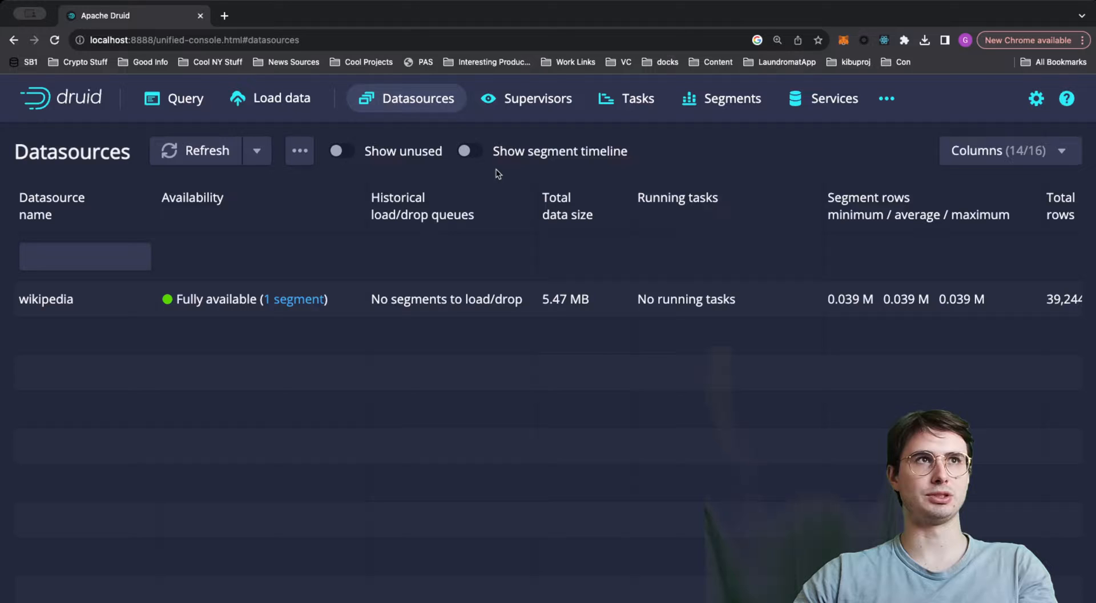
pyautogui.click(526, 98)
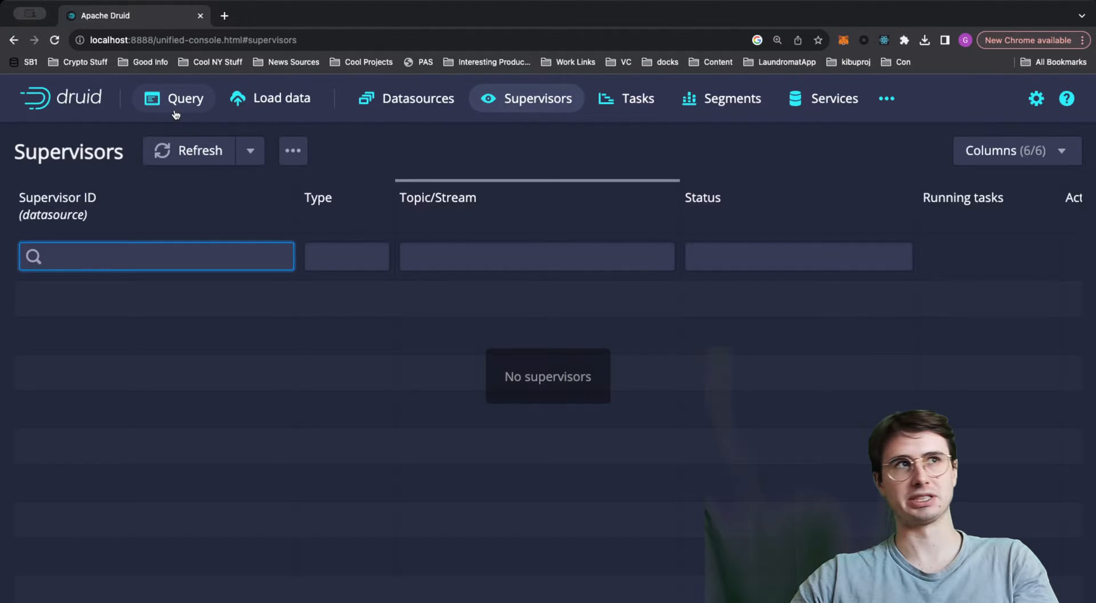
pyautogui.click(61, 98)
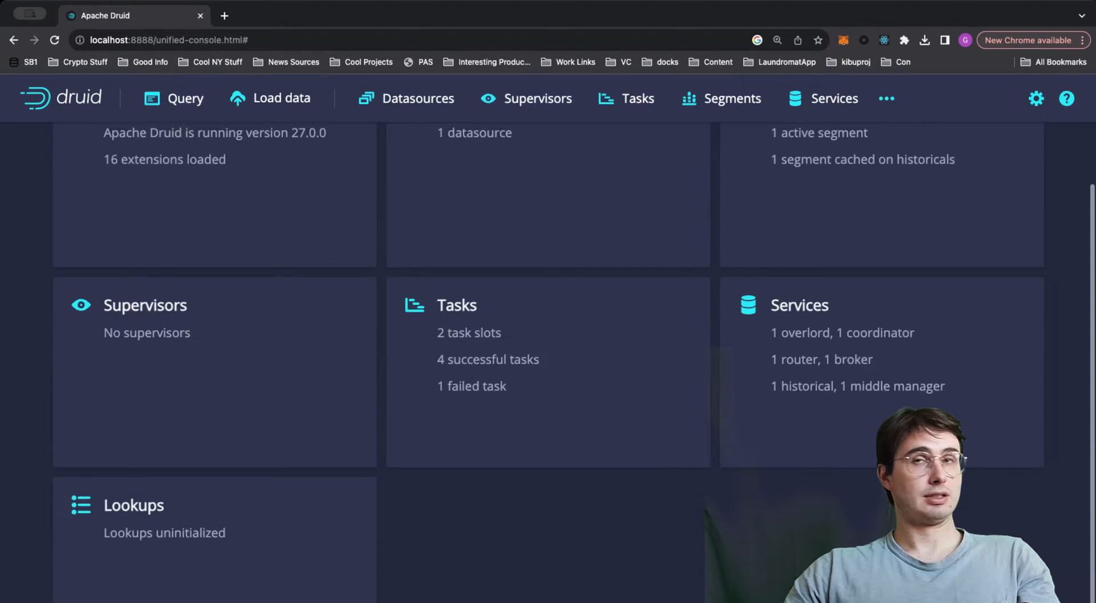